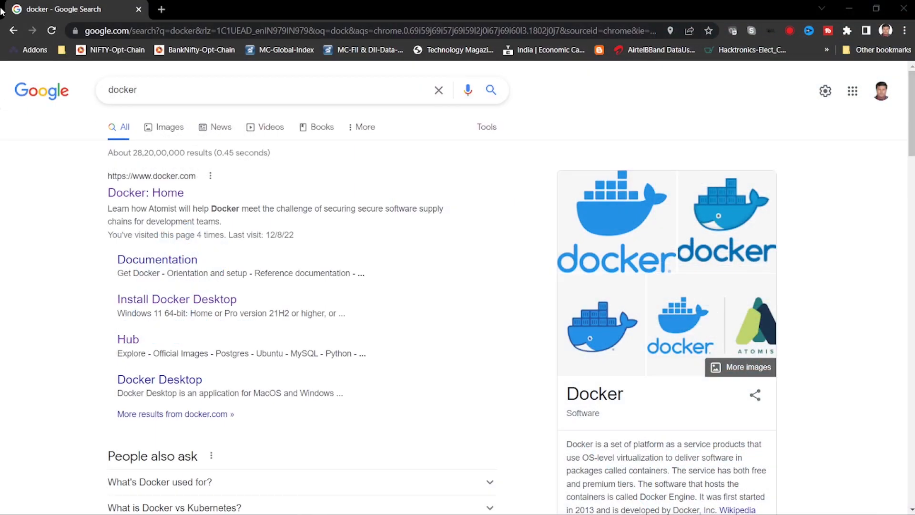
Open the 'Docker: Home' result, browse the Pricing plans, then return to the docker.com homepage.
click(262, 89)
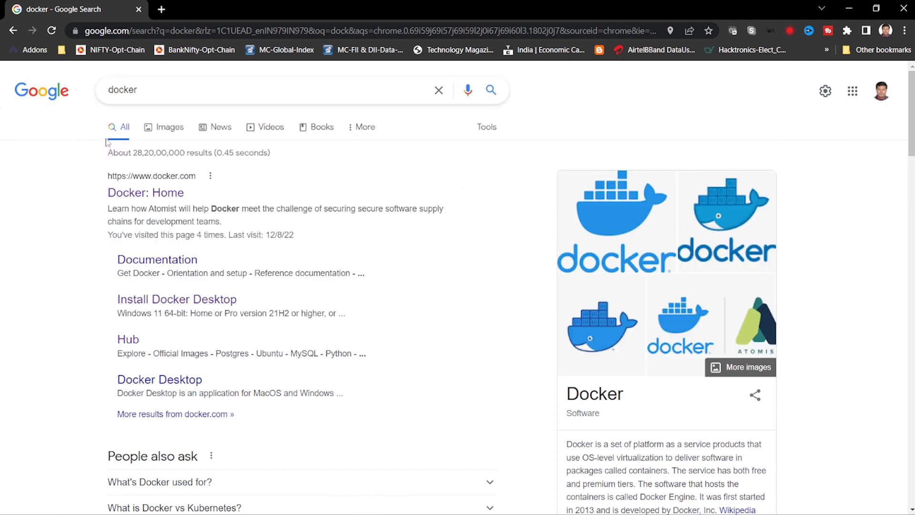
mouse_move(171, 167)
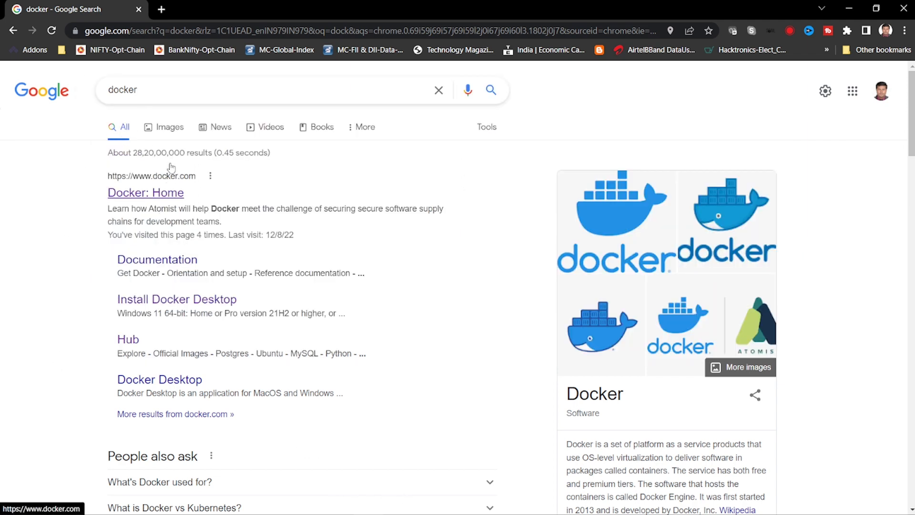
mouse_move(151, 198)
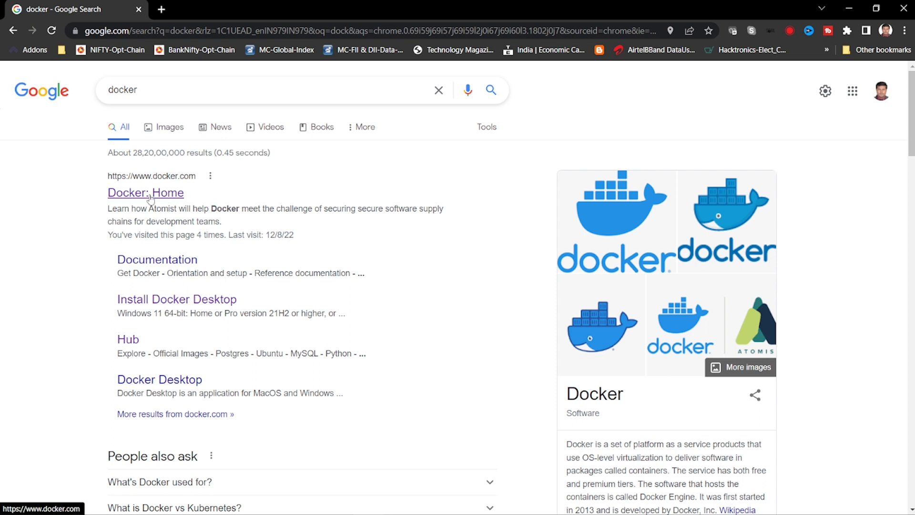
mouse_move(176, 299)
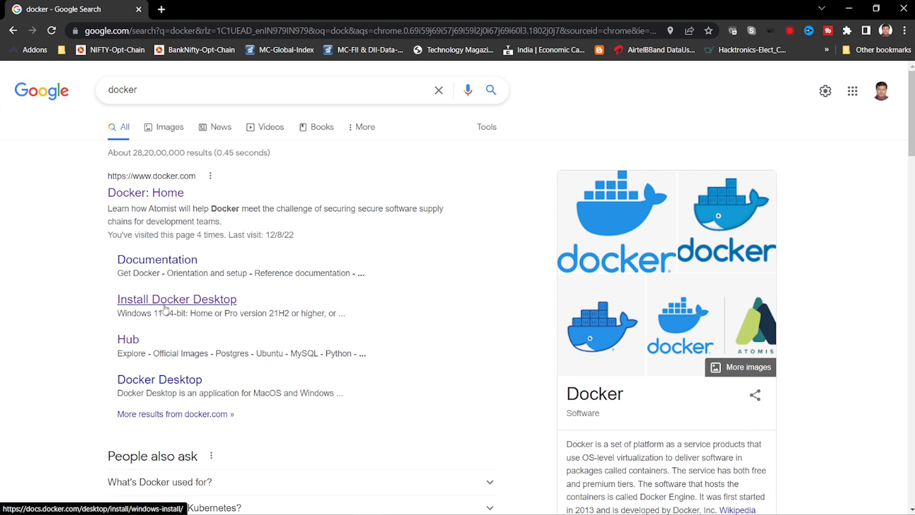
click(145, 192)
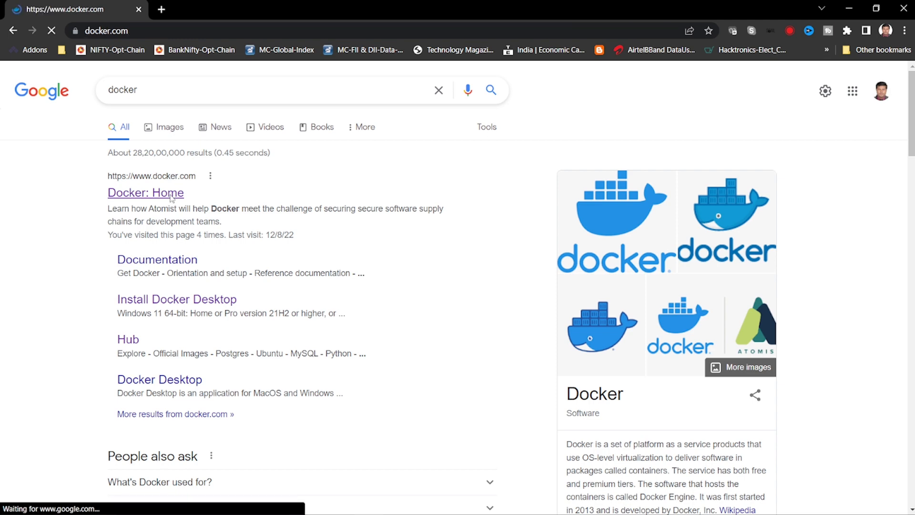
click(146, 193)
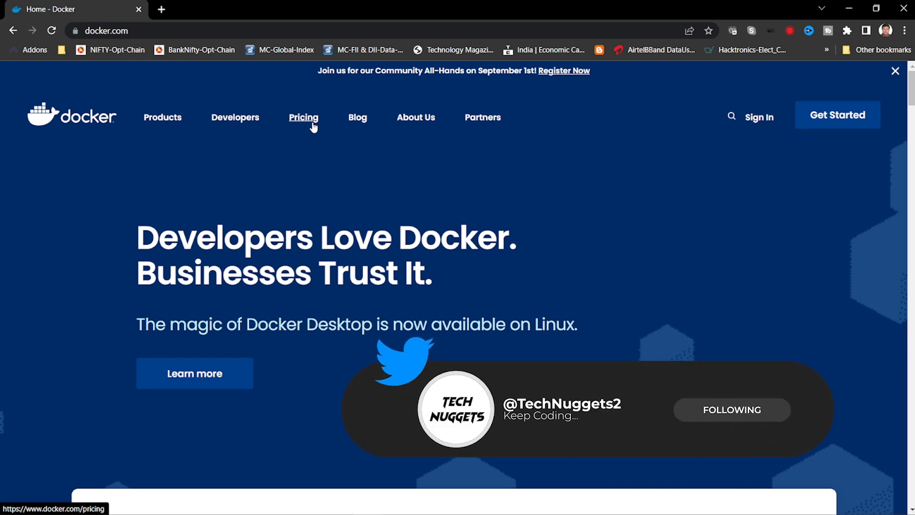
click(303, 117)
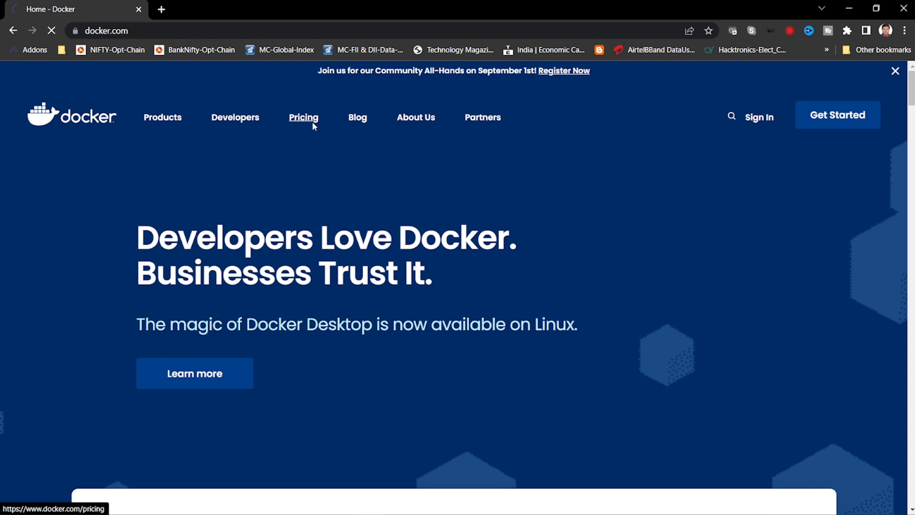
click(304, 117)
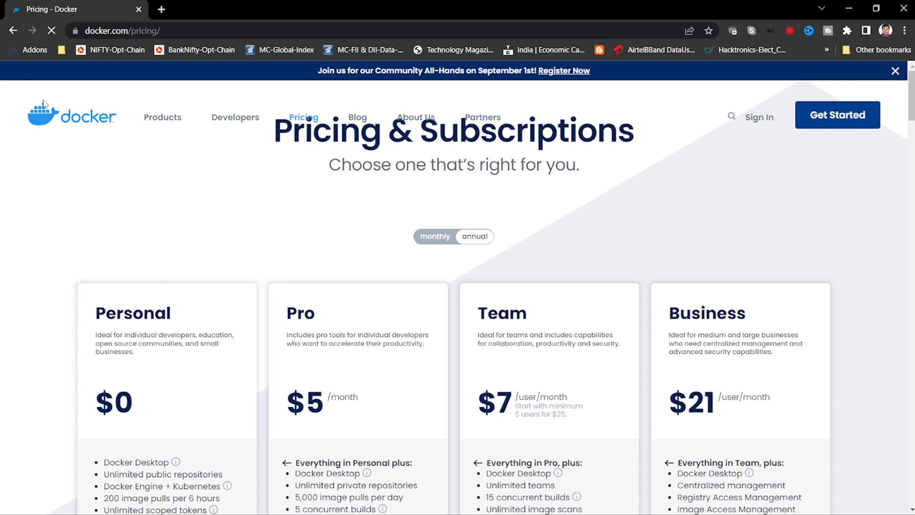
click(162, 117)
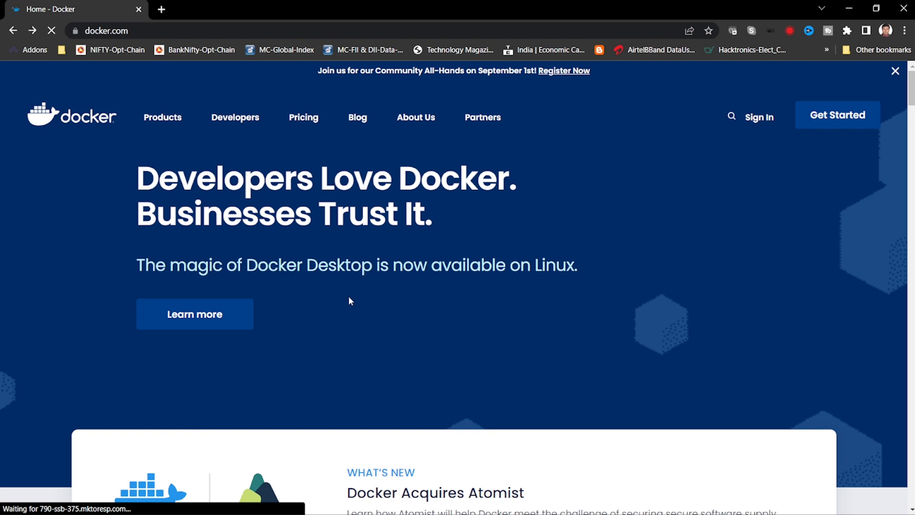
Read down the docker.com homepage through its Build and Run sections, then go back to Google.
scroll(down, 3)
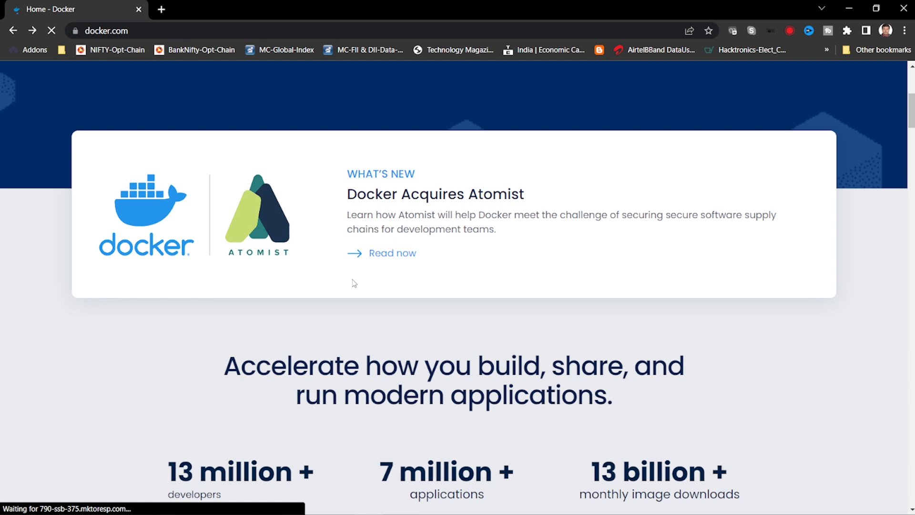
scroll(down, 3)
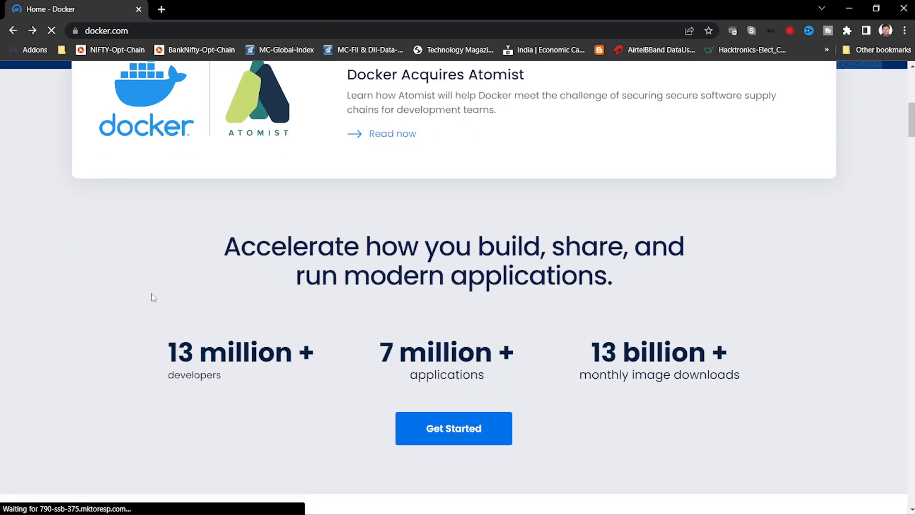
scroll(up, 3)
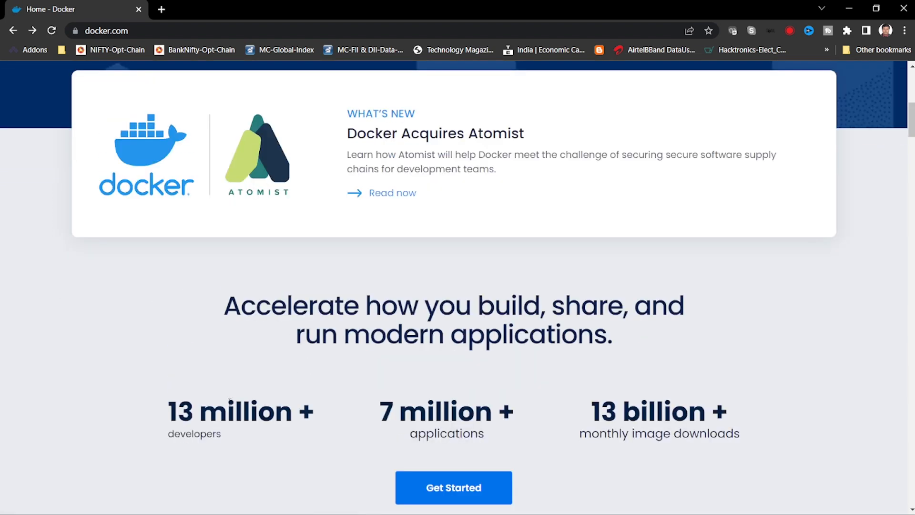
mouse_move(215, 426)
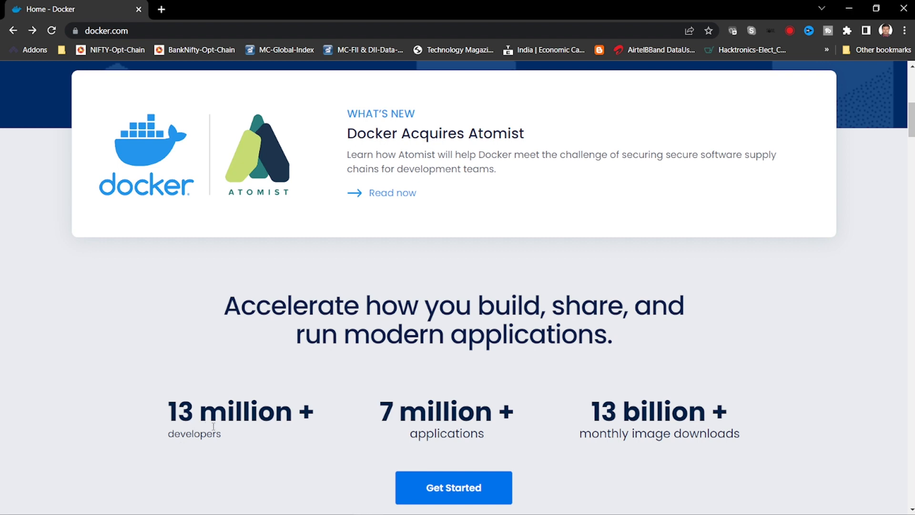
mouse_move(432, 431)
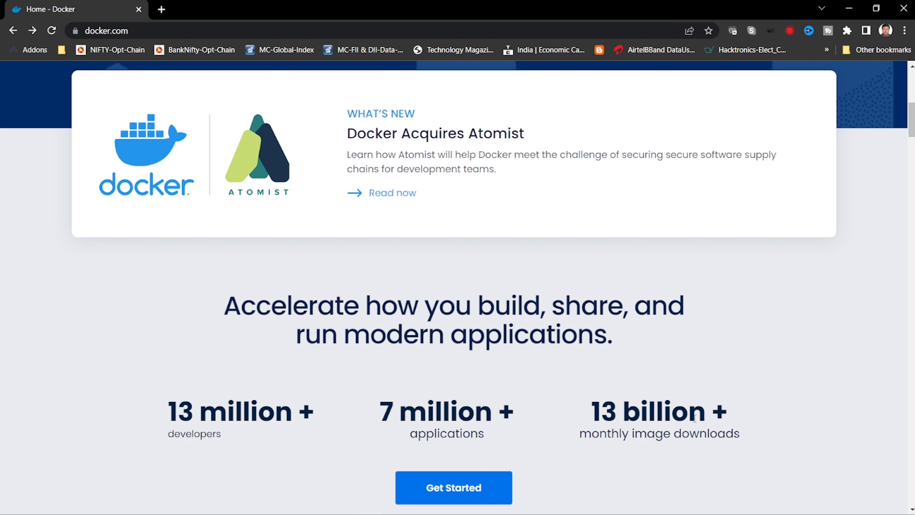
mouse_move(533, 467)
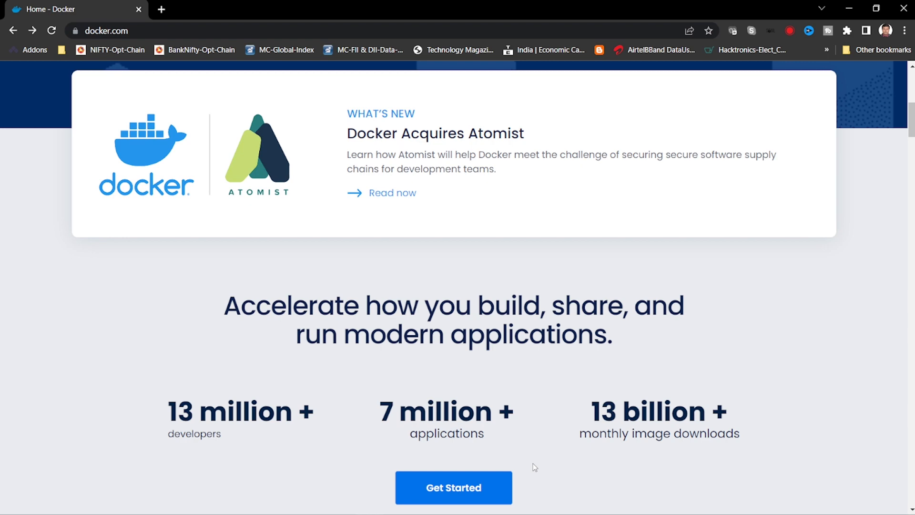
mouse_move(329, 361)
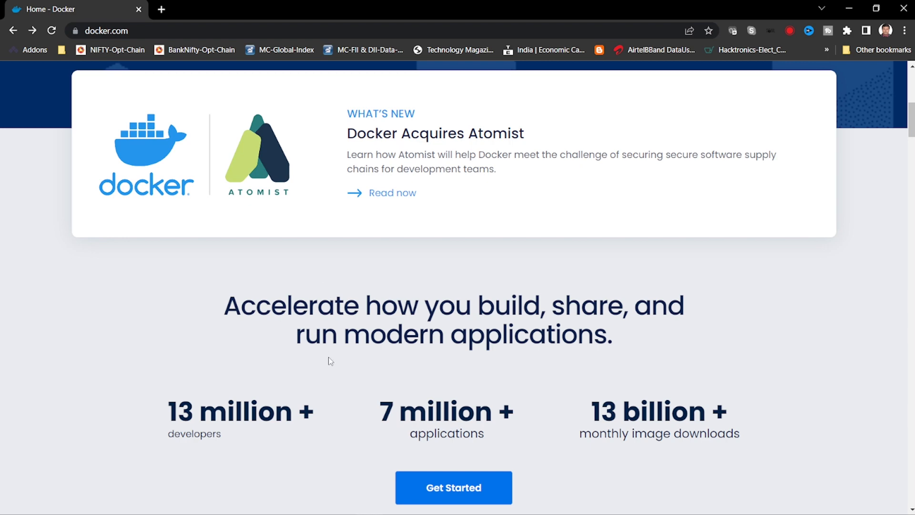
scroll(down, 3)
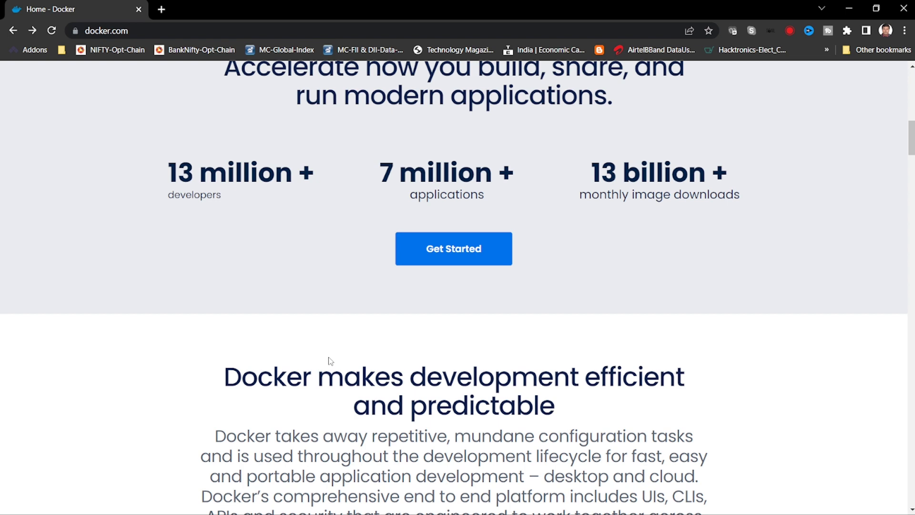
scroll(down, 3)
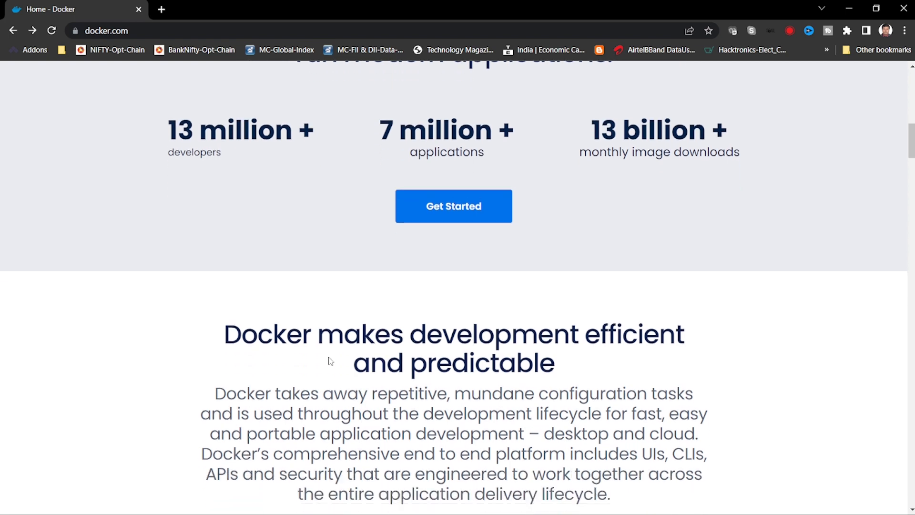
scroll(down, 3)
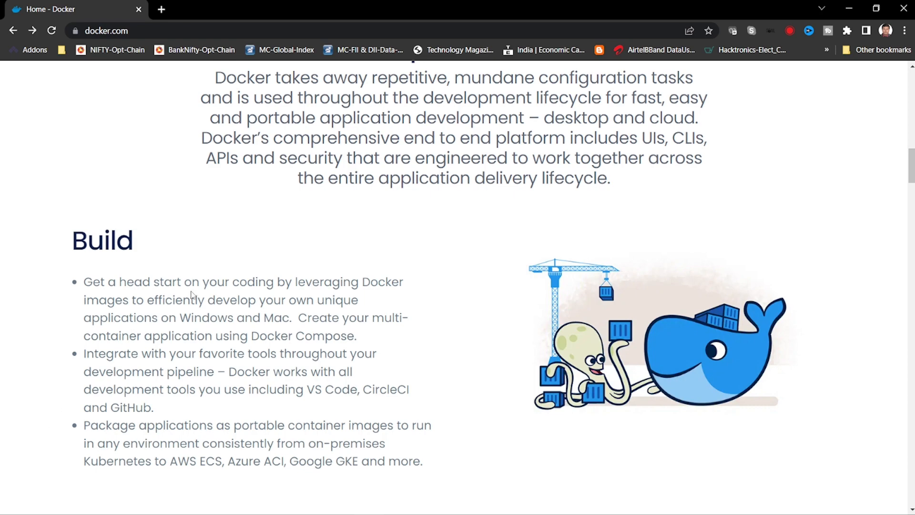
scroll(down, 3)
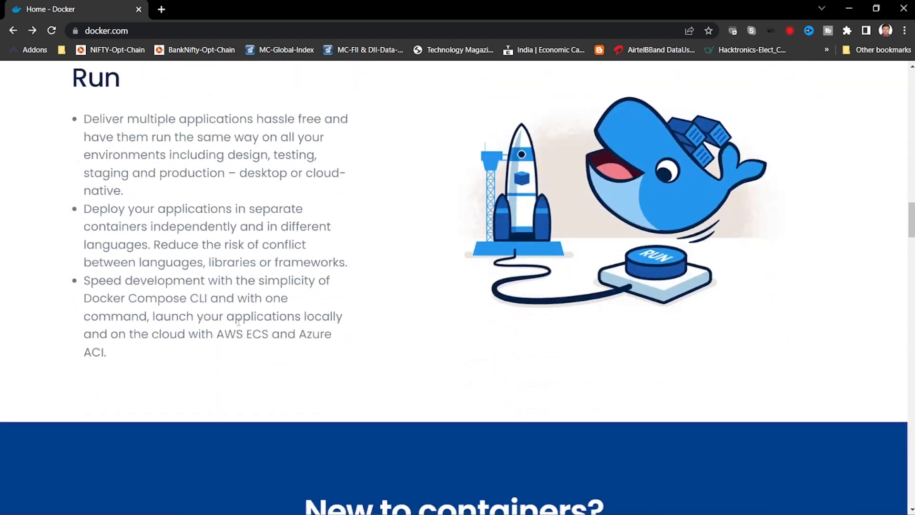
scroll(up, 3)
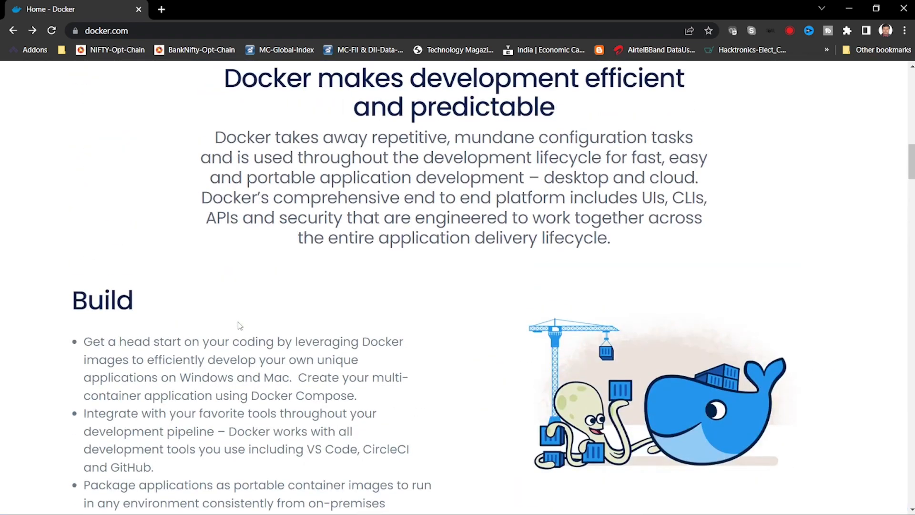
scroll(up, 3)
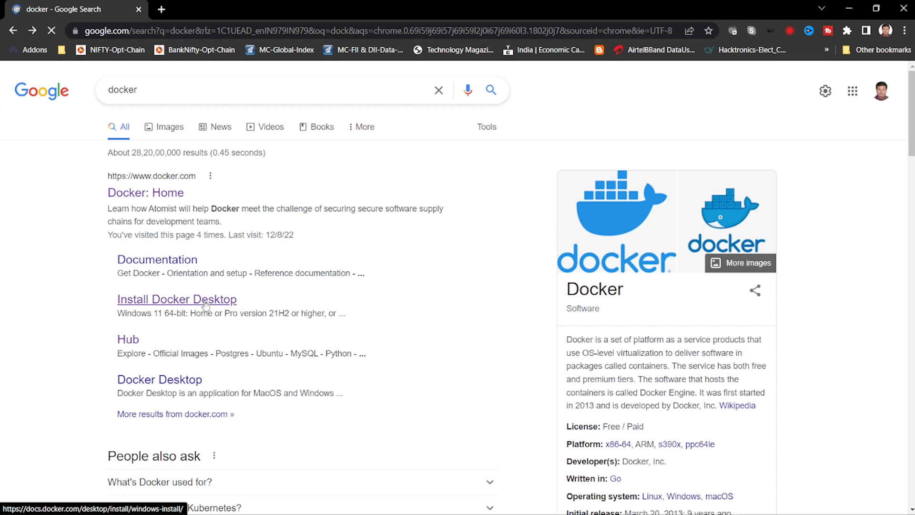
Read the WSL 2 backend requirements on the Install Docker Desktop on Windows page.
click(177, 299)
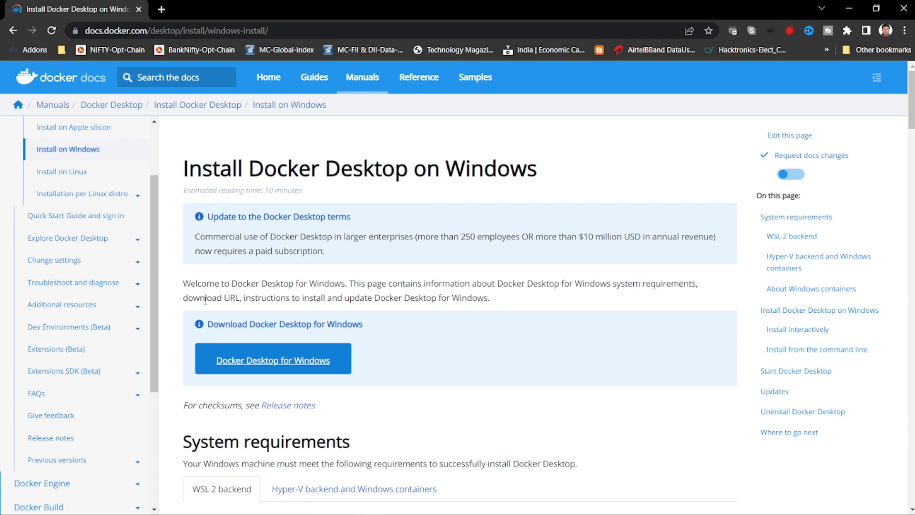
mouse_move(216, 307)
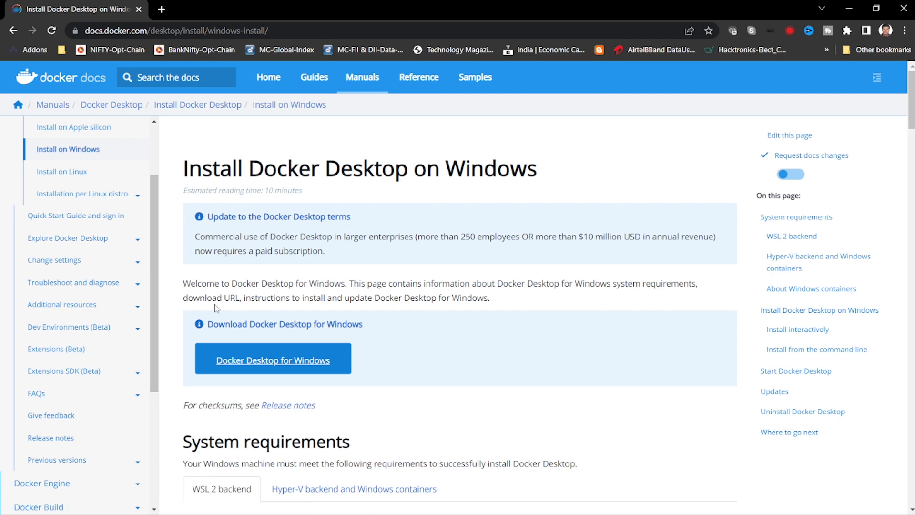
mouse_move(455, 293)
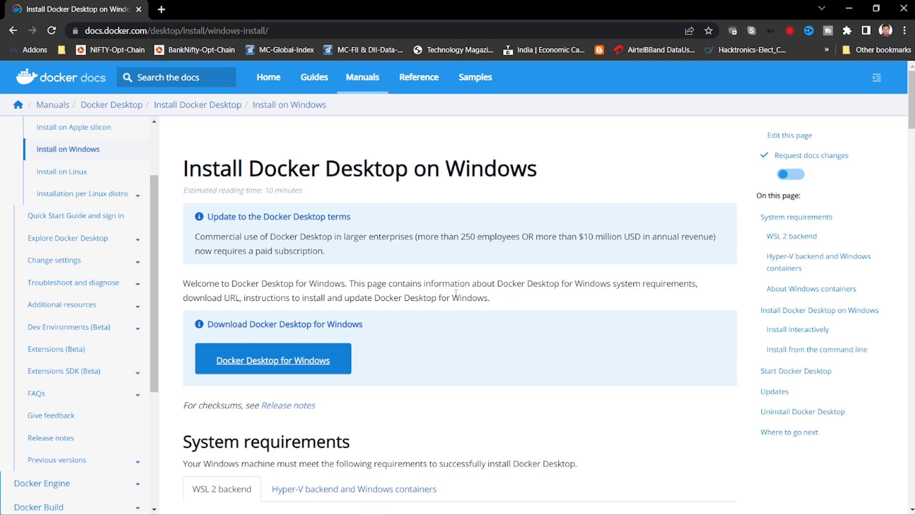
mouse_move(455, 268)
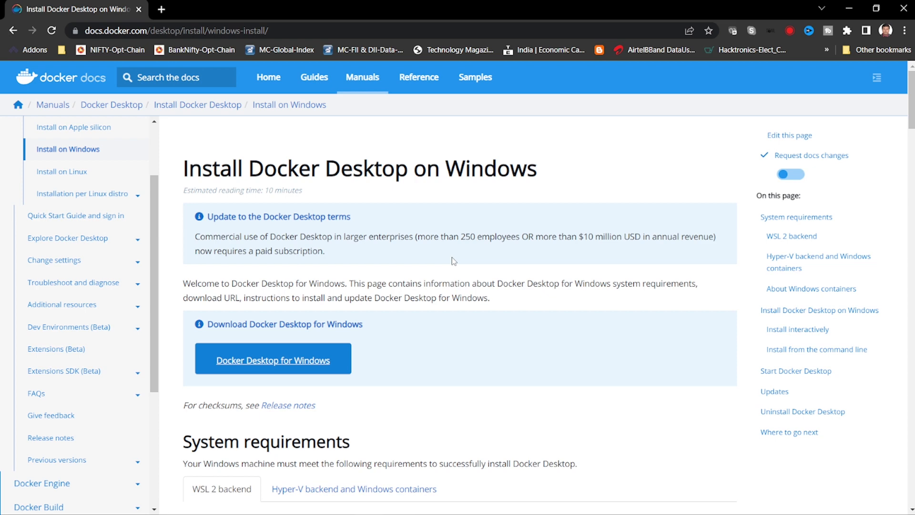
mouse_move(407, 345)
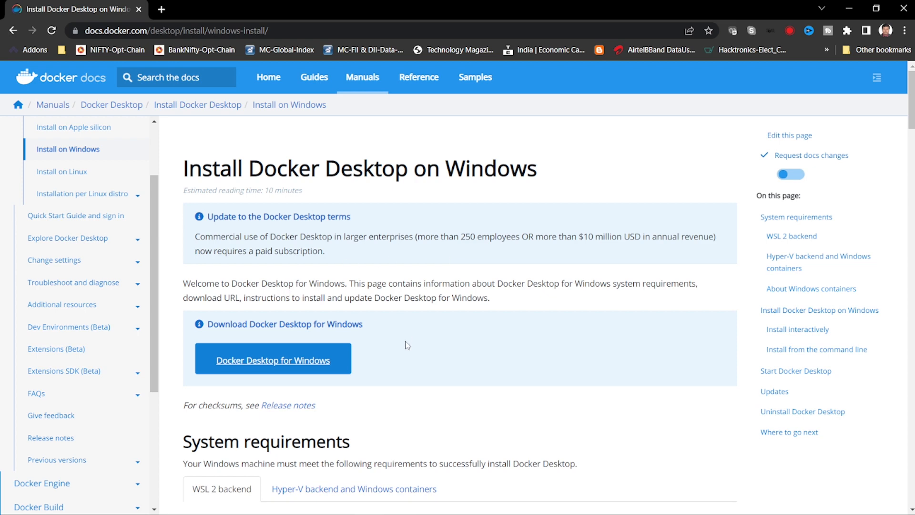
scroll(down, 3)
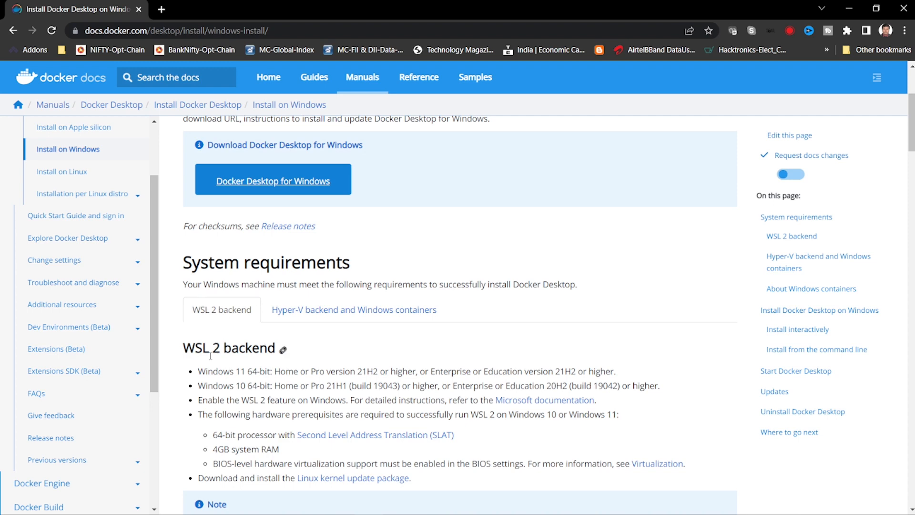
mouse_move(233, 385)
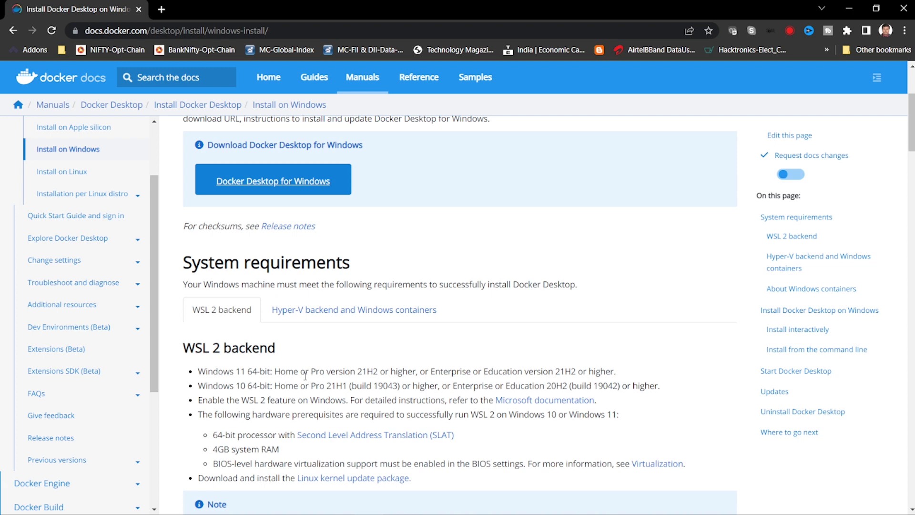
mouse_move(238, 389)
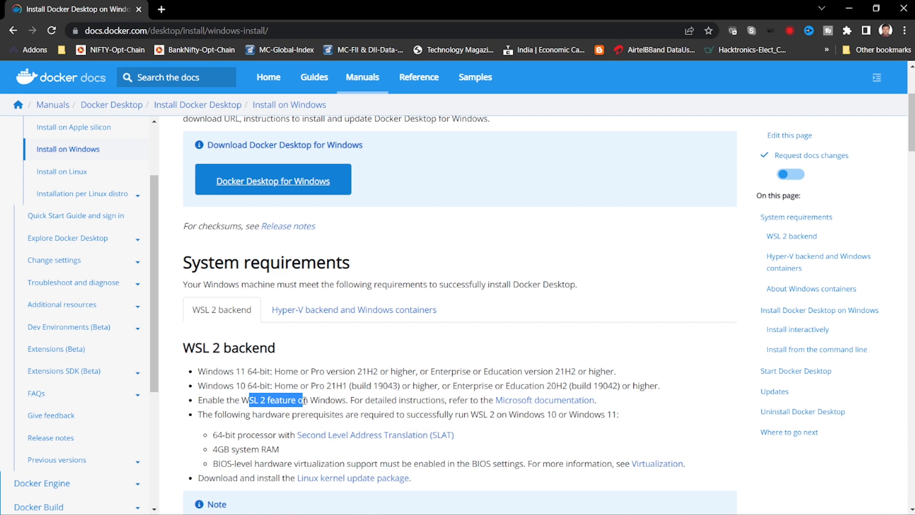
mouse_move(362, 394)
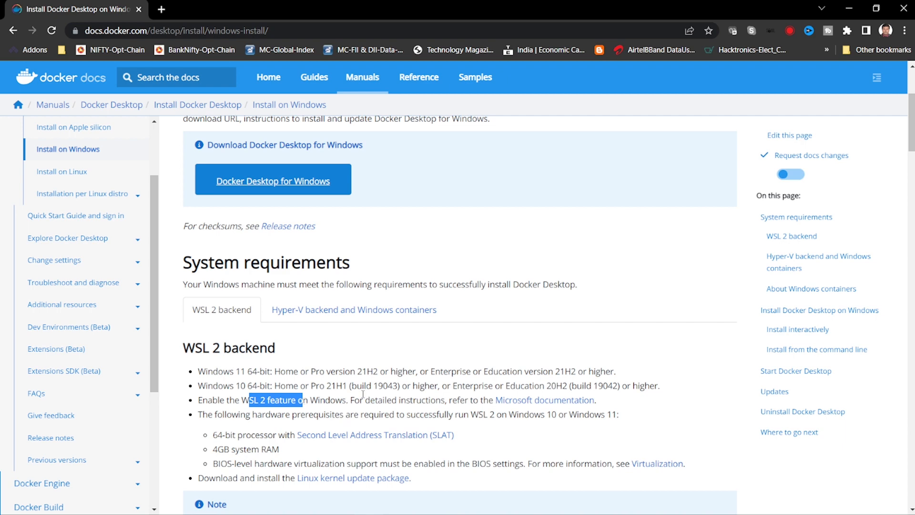
scroll(down, 3)
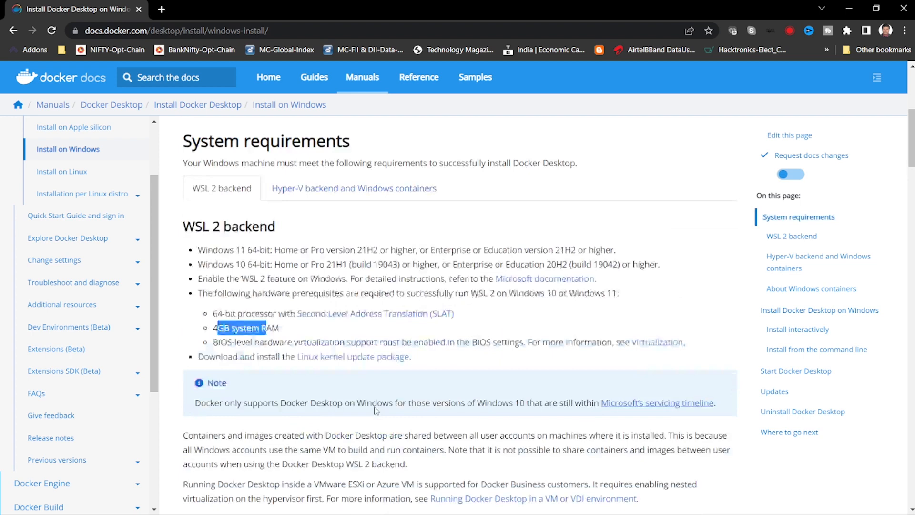
scroll(down, 3)
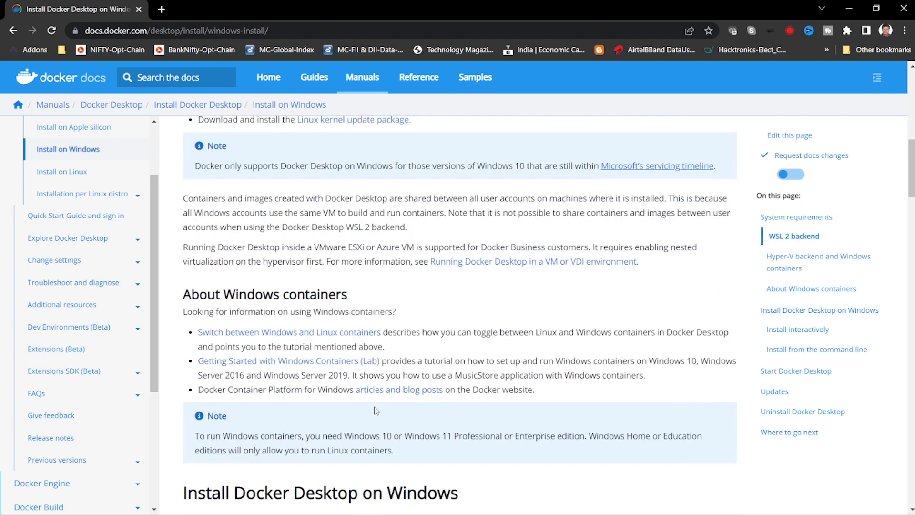
mouse_move(396, 420)
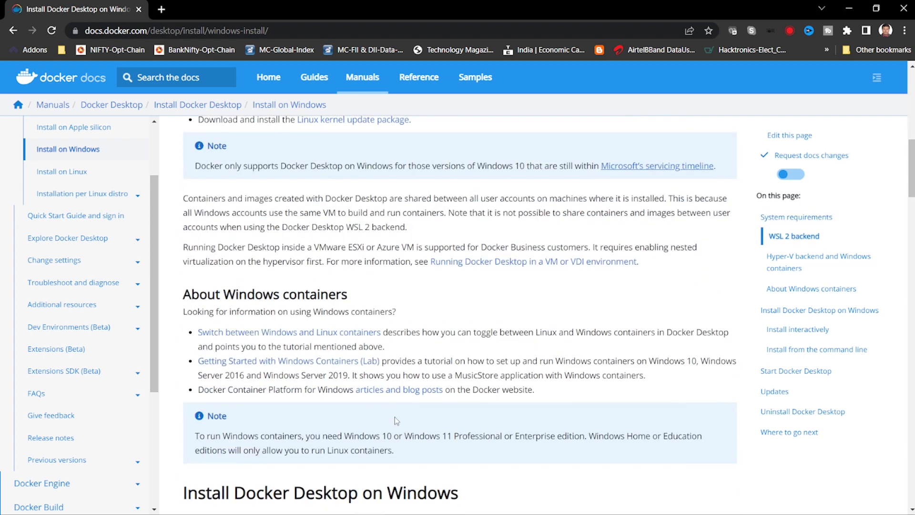
scroll(down, 3)
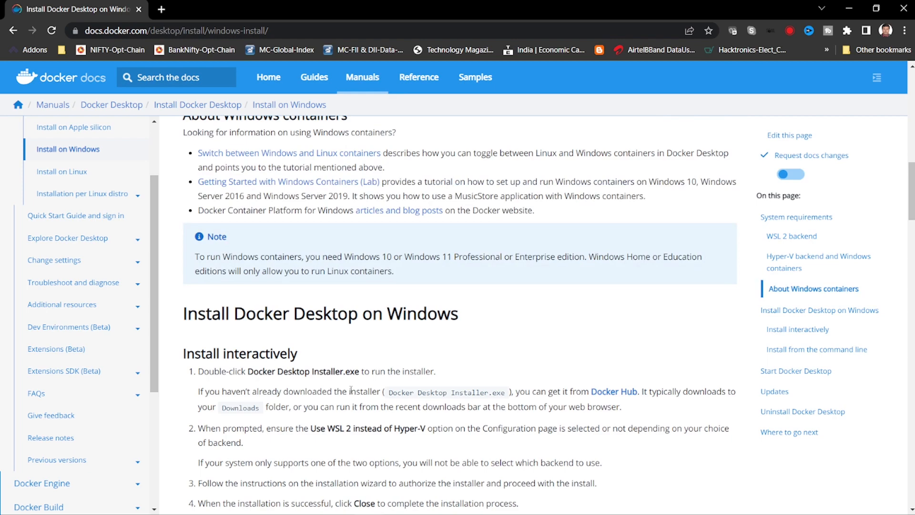
scroll(down, 3)
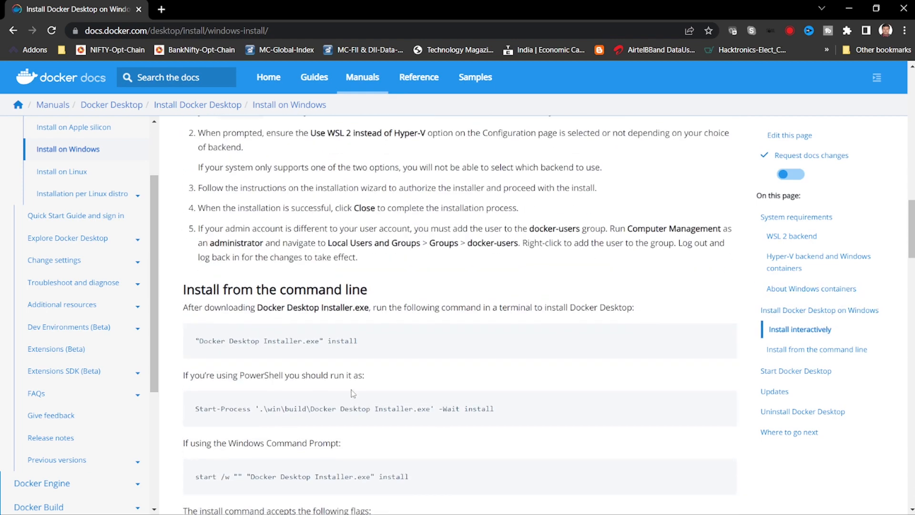
scroll(up, 3)
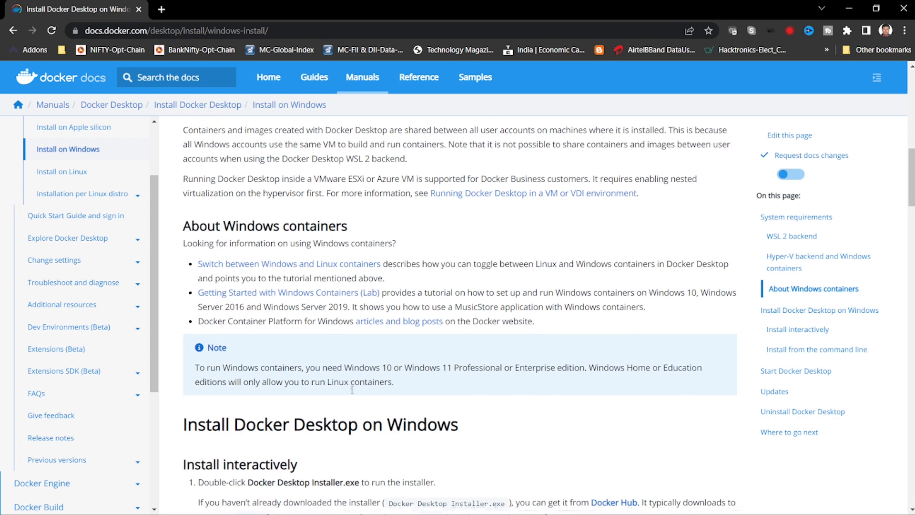
scroll(down, 3)
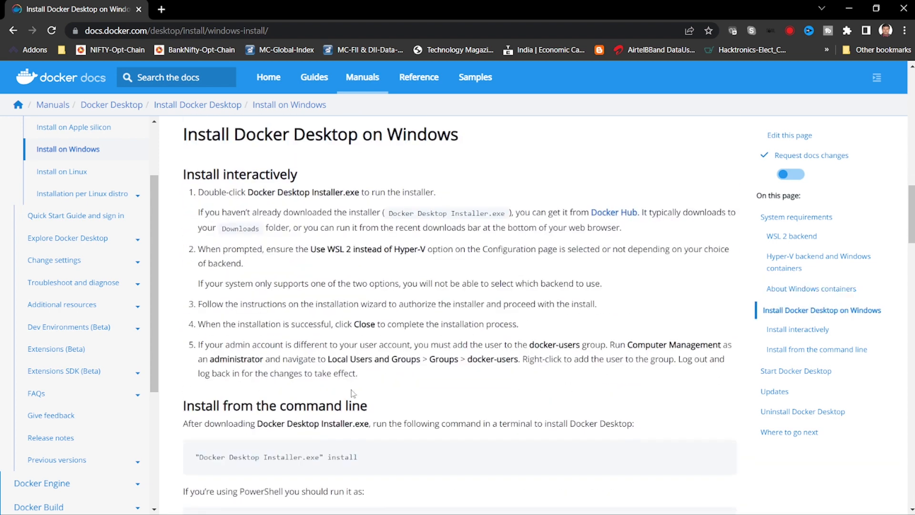
scroll(down, 3)
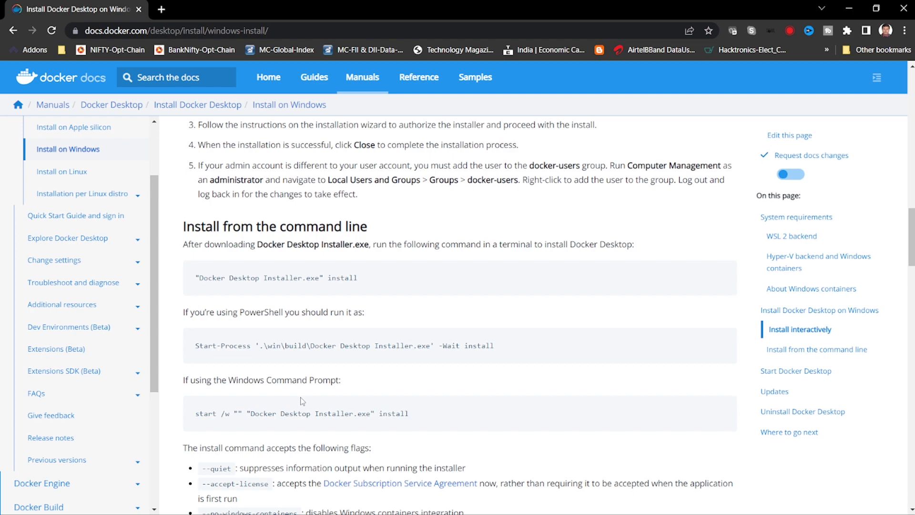
scroll(up, 3)
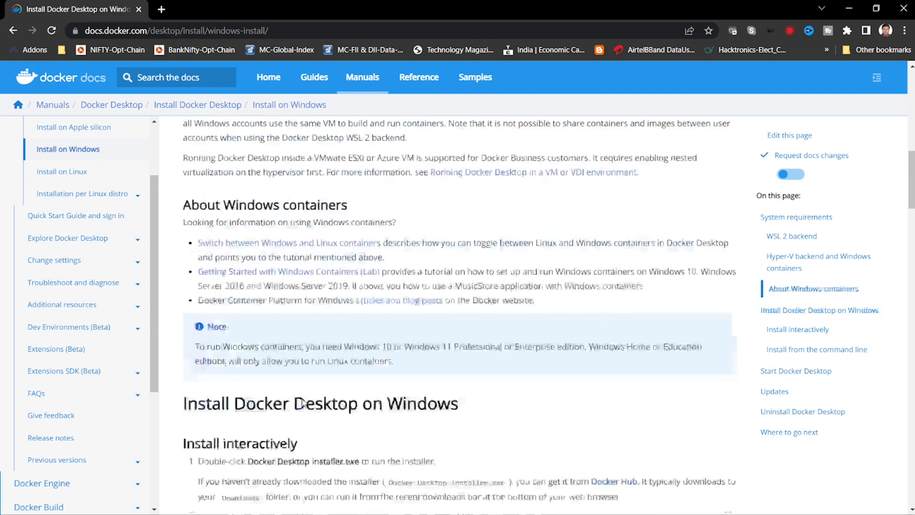
scroll(up, 3)
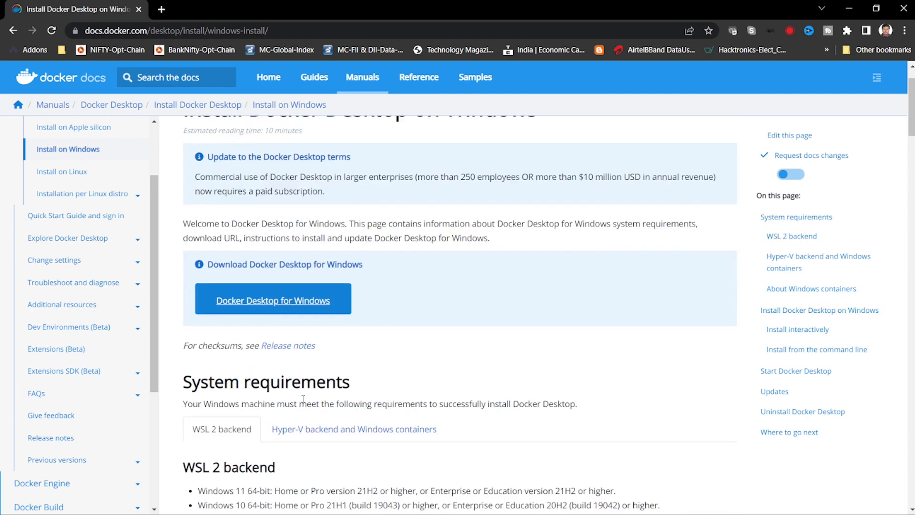
mouse_move(272, 300)
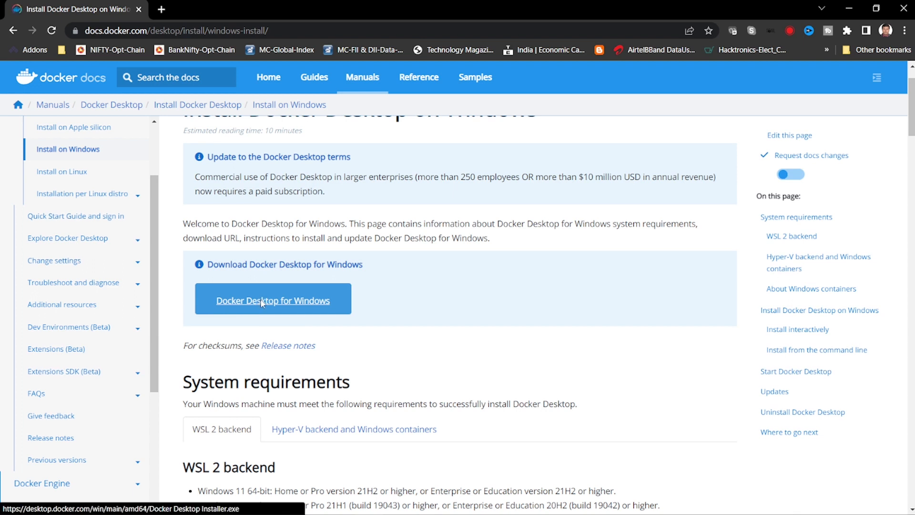
click(273, 300)
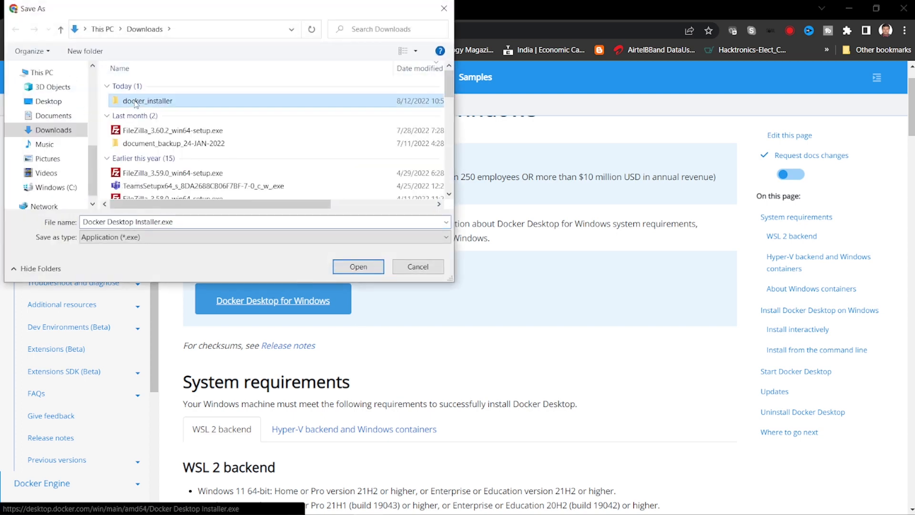
double_click(147, 101)
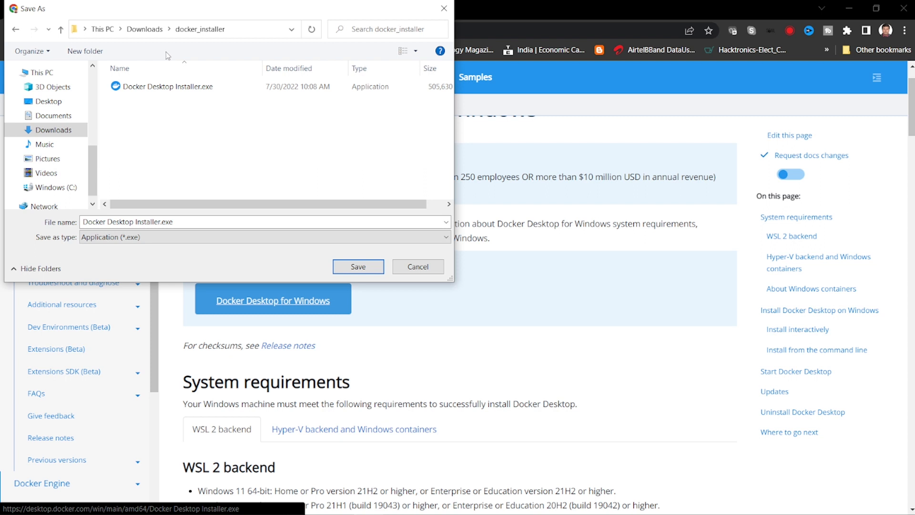
mouse_move(414, 247)
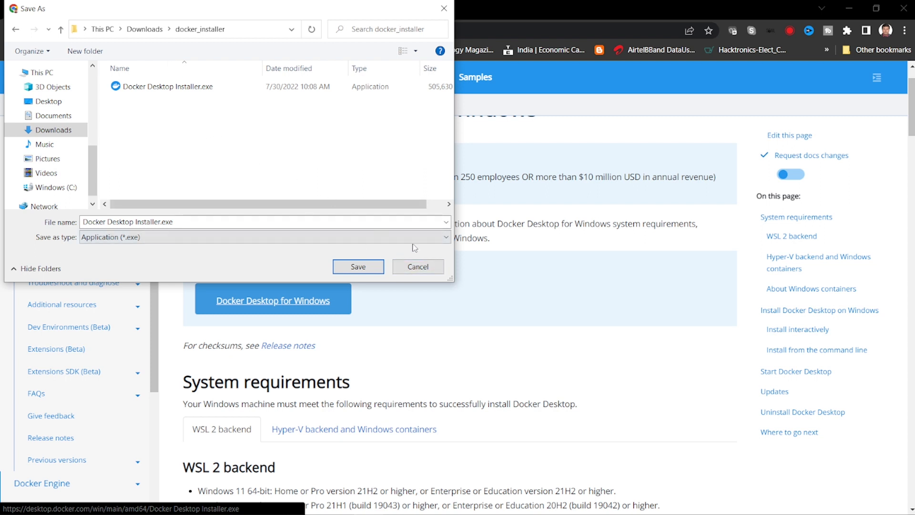
mouse_move(418, 267)
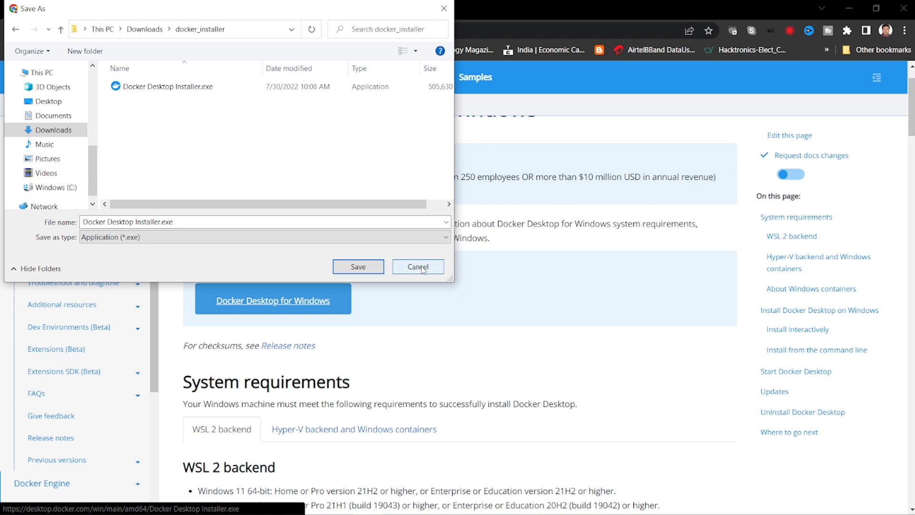
click(418, 267)
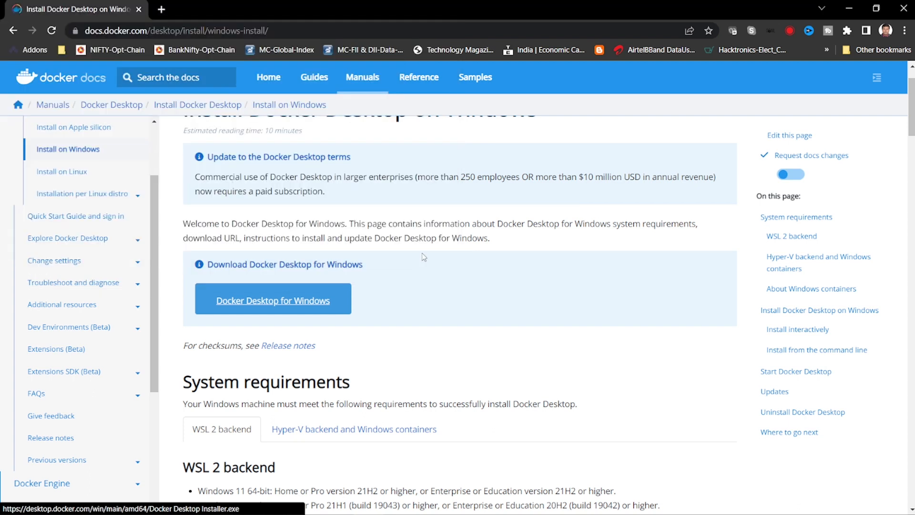
mouse_move(423, 173)
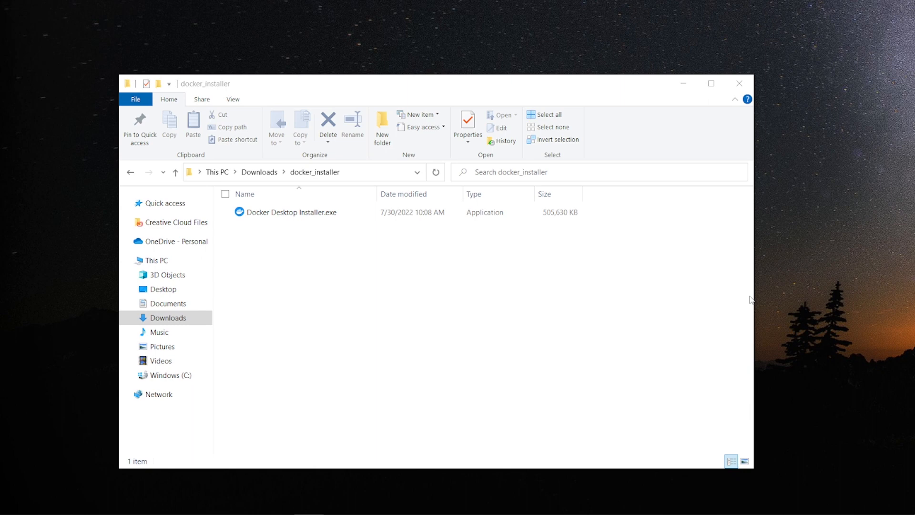
Launch Docker Desktop Installer.exe from the Downloads > docker_installer folder.
click(293, 212)
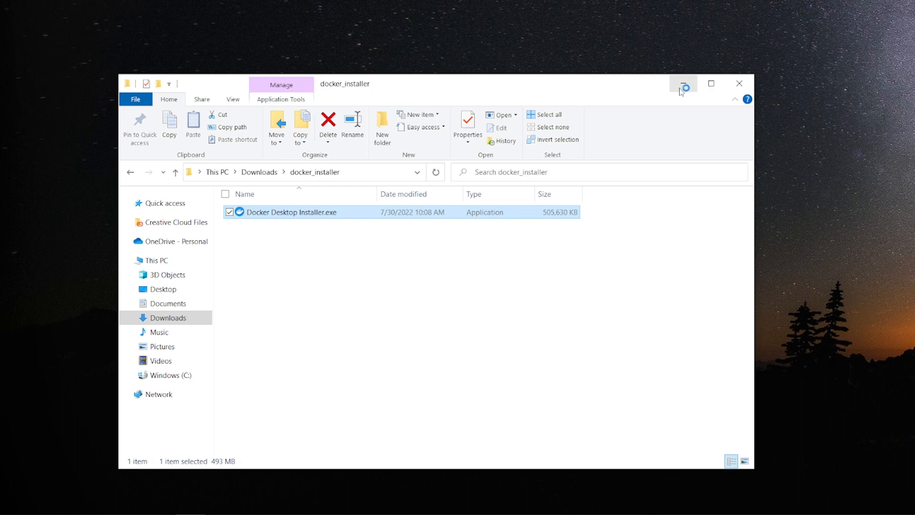
mouse_move(682, 83)
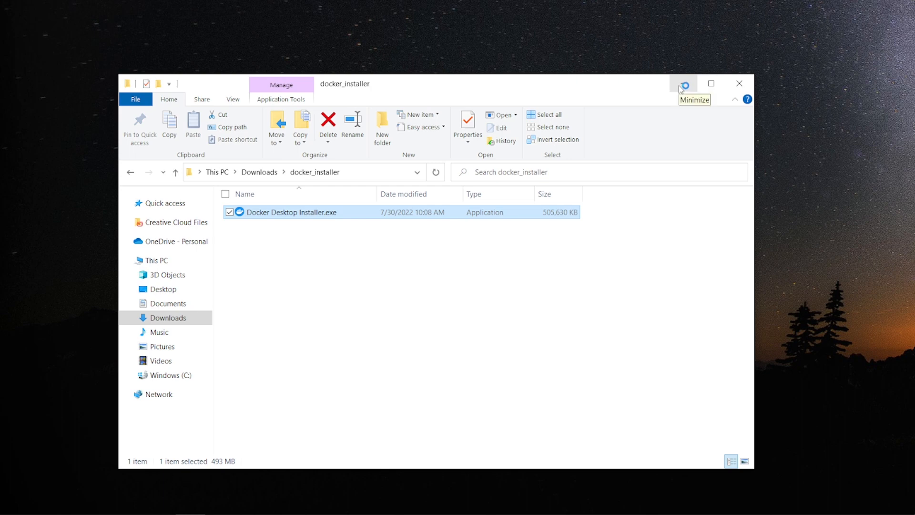
mouse_move(682, 88)
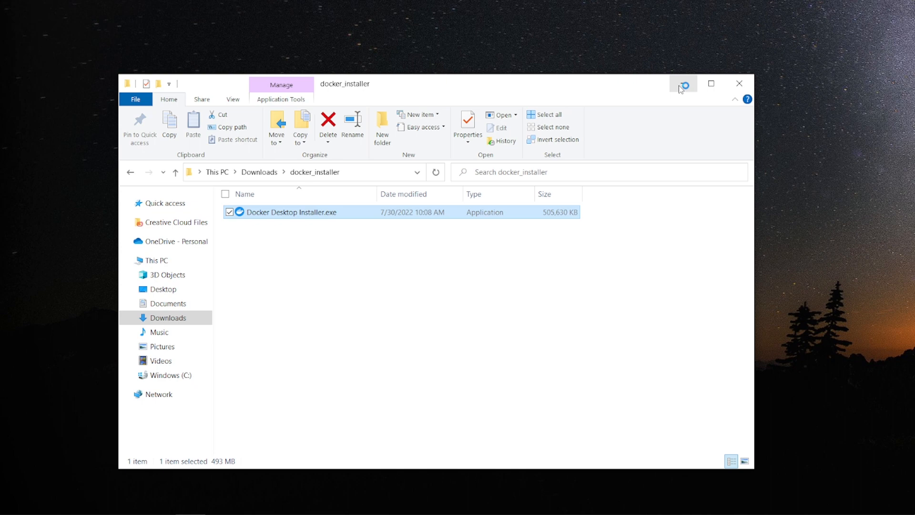
double_click(295, 211)
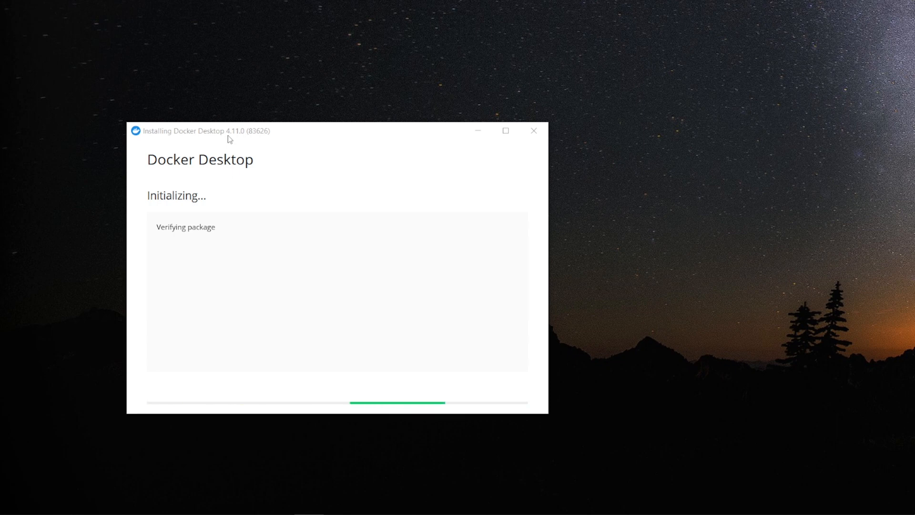
mouse_move(244, 141)
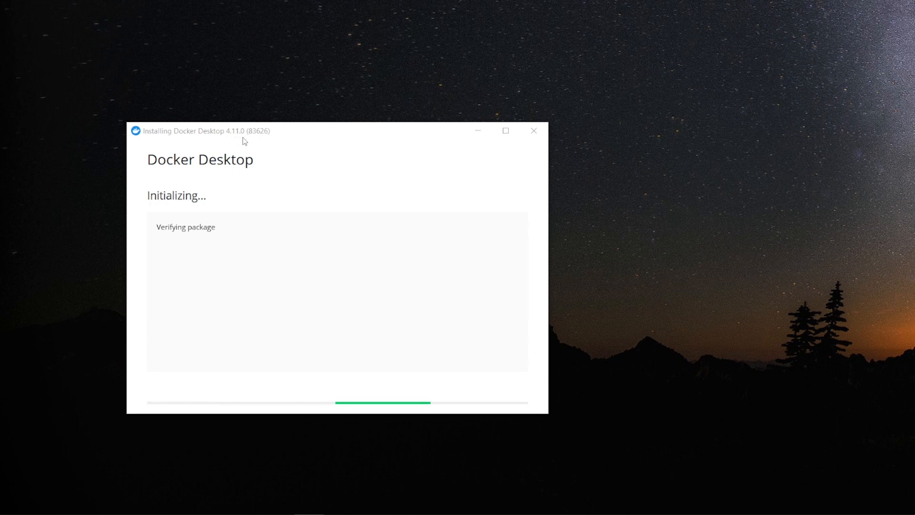
mouse_move(260, 141)
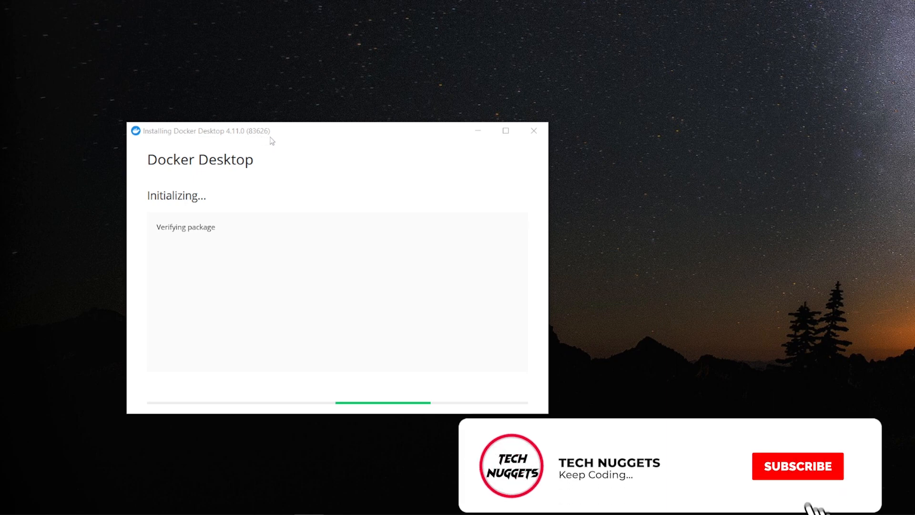
Wait for Docker Desktop 4.11.0 package verification to reach the Configuration page.
click(797, 465)
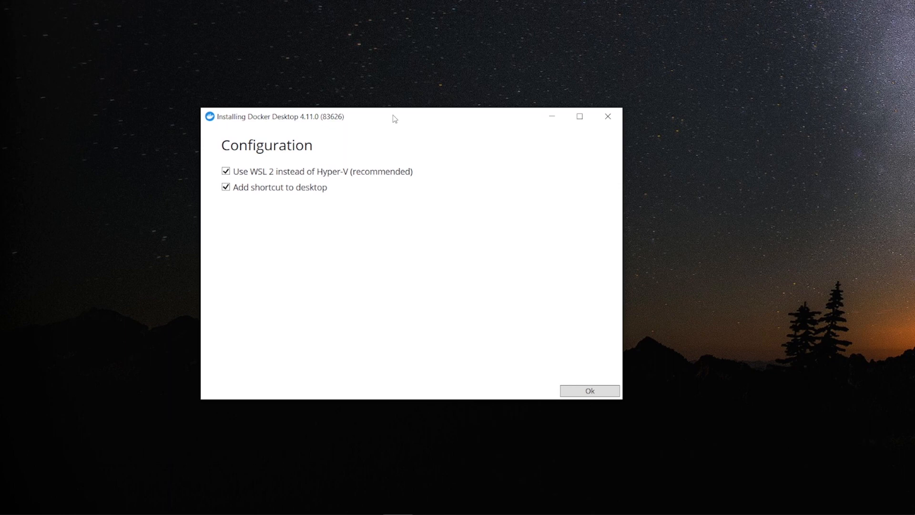
mouse_move(240, 180)
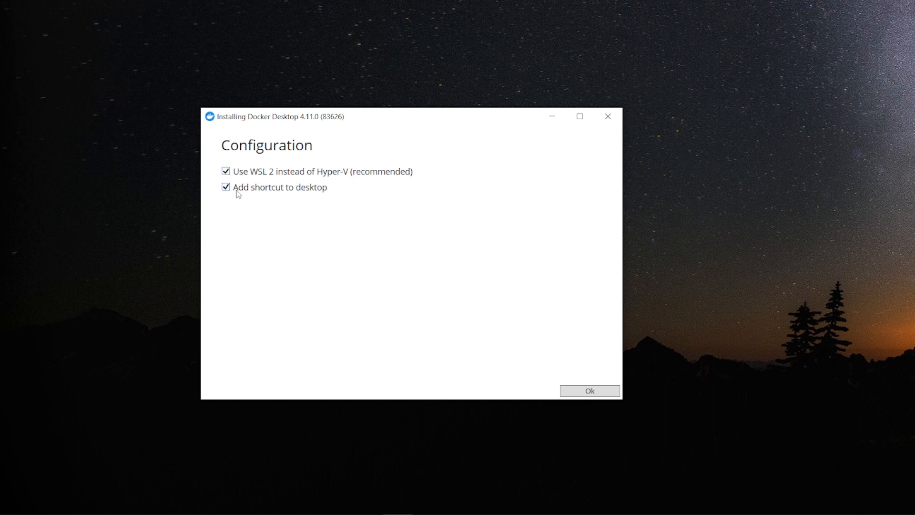
mouse_move(590, 390)
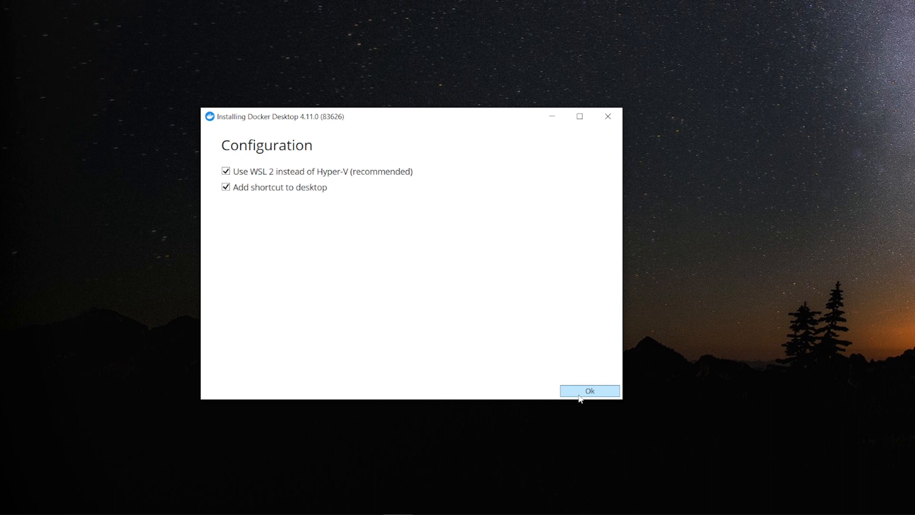
Confirm 'Use WSL 2 instead of Hyper-V' and 'Add shortcut to desktop' to begin unpacking.
click(589, 390)
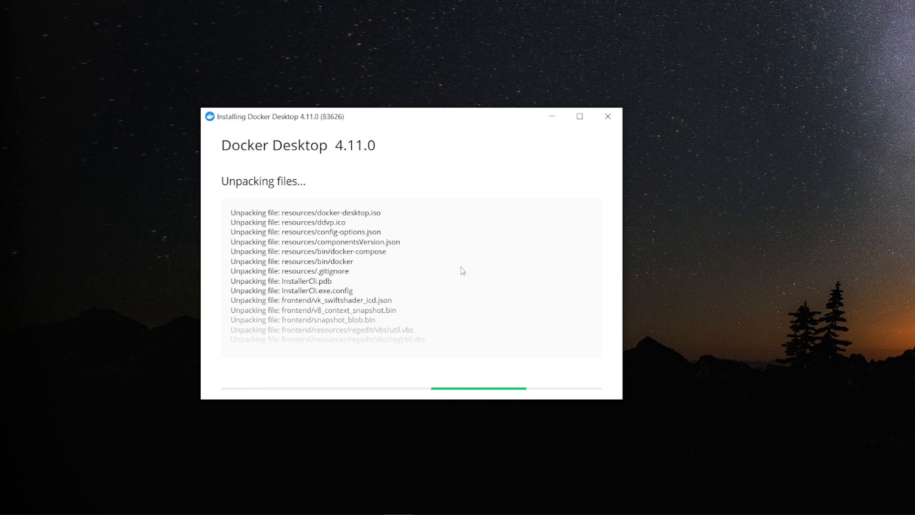
mouse_move(364, 271)
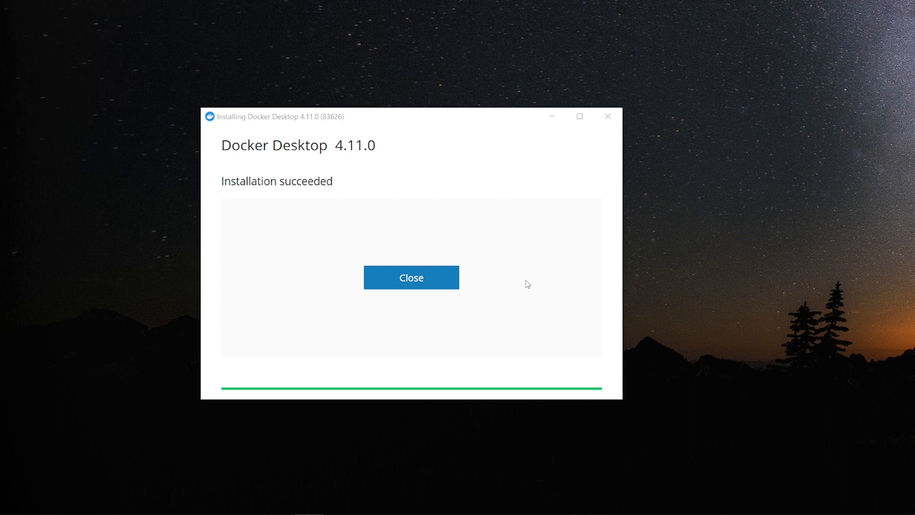
mouse_move(363, 155)
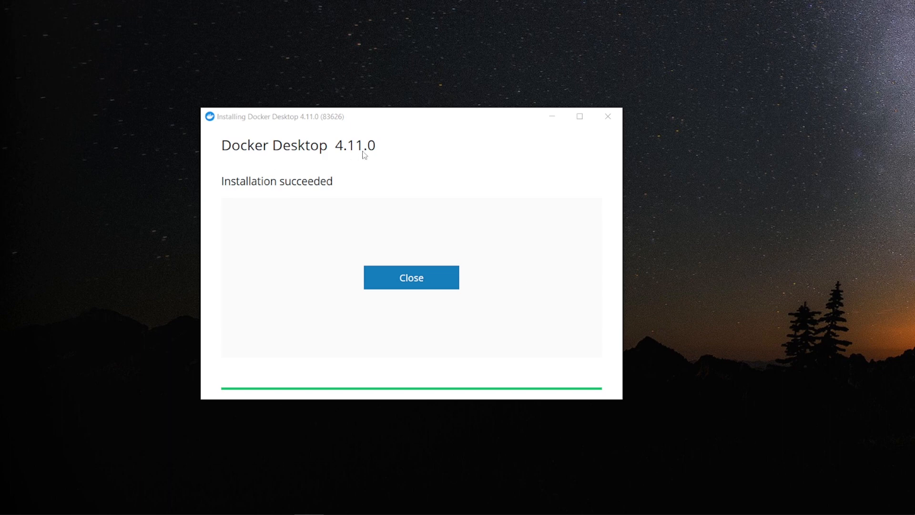
mouse_move(418, 203)
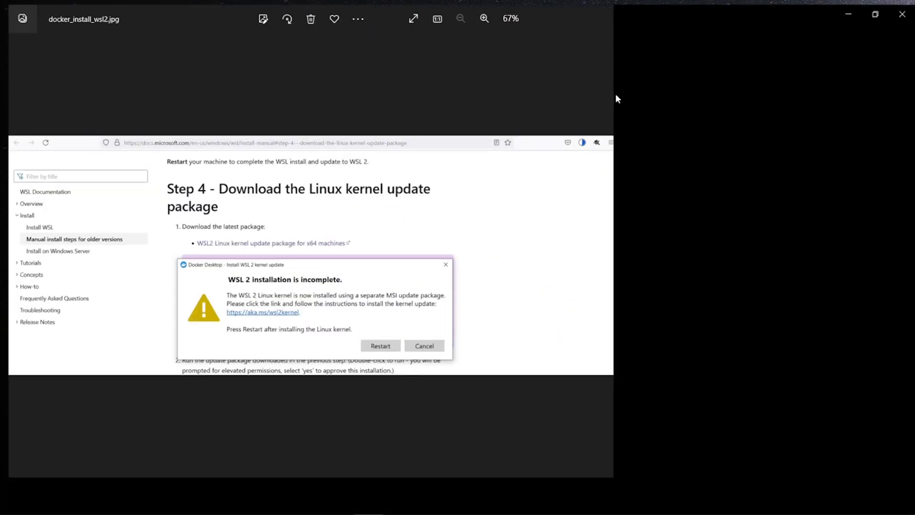
Maximize docker_install_wsl2.jpg in Photos to read the WSL 2 incomplete warning.
click(484, 18)
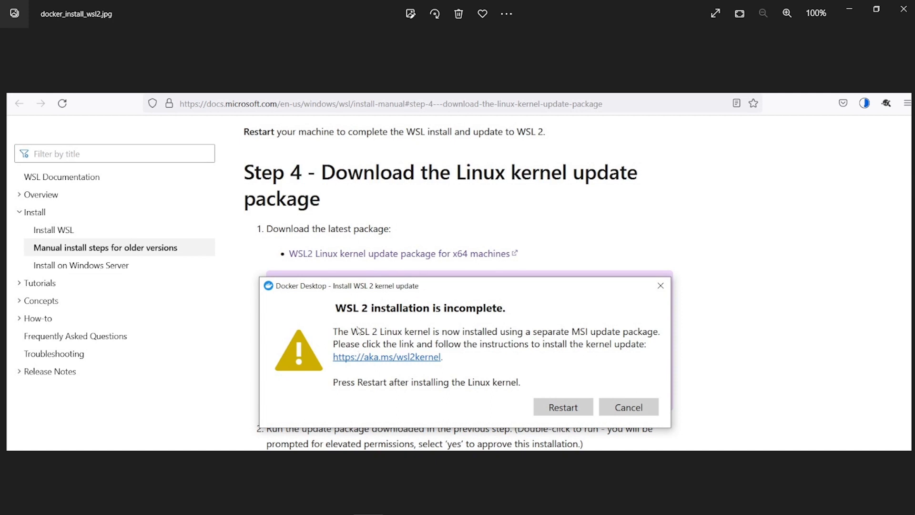
mouse_move(405, 372)
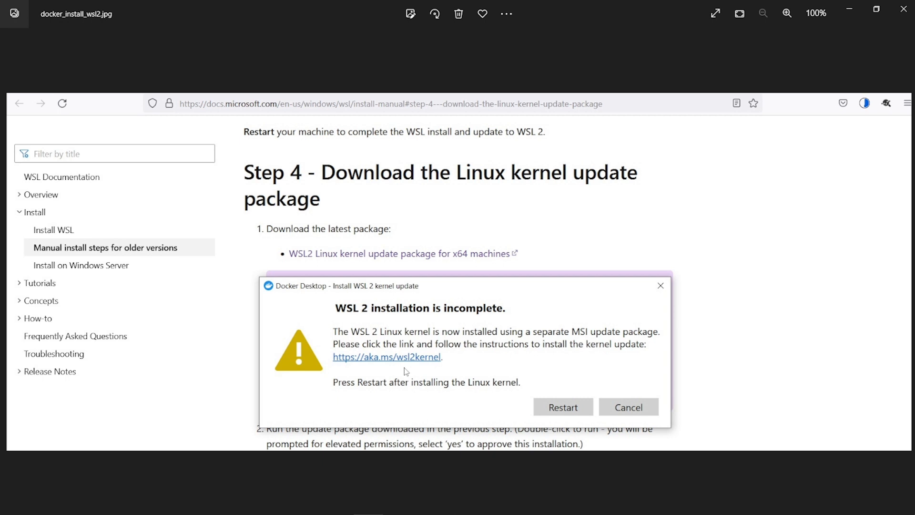
mouse_move(549, 421)
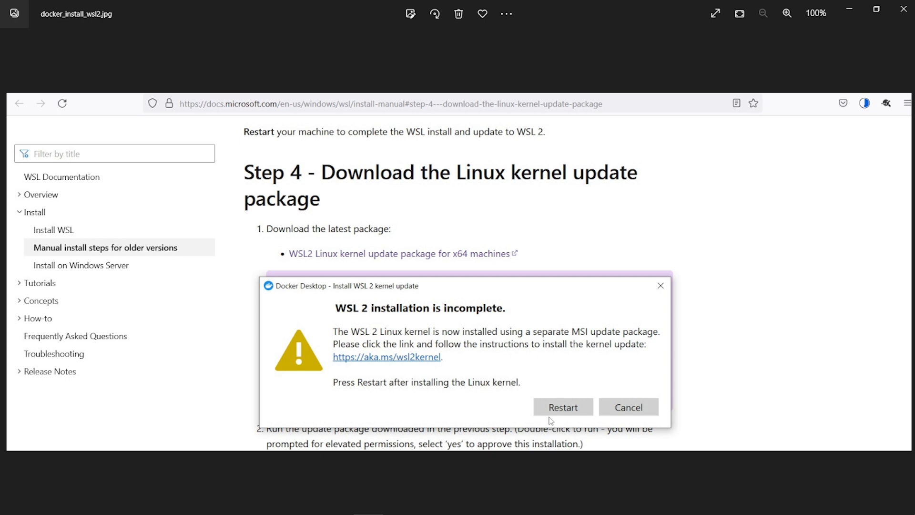
mouse_move(487, 315)
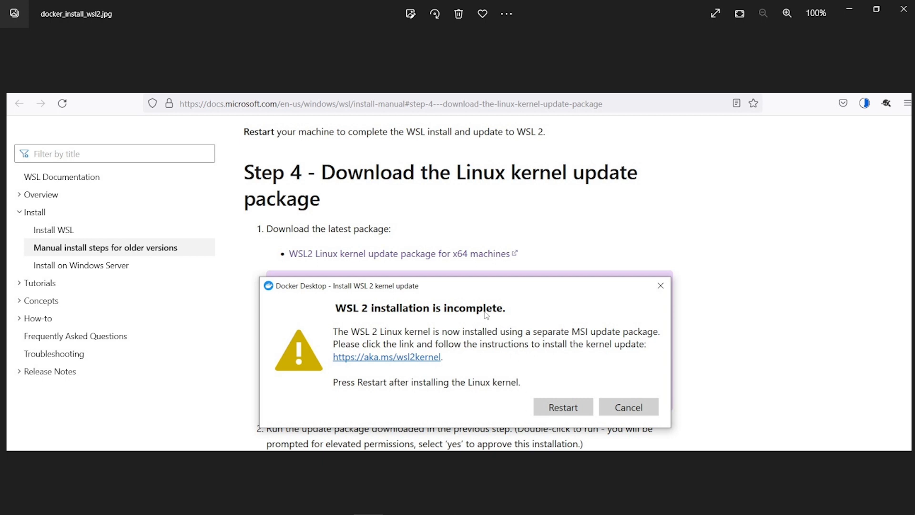
mouse_move(457, 362)
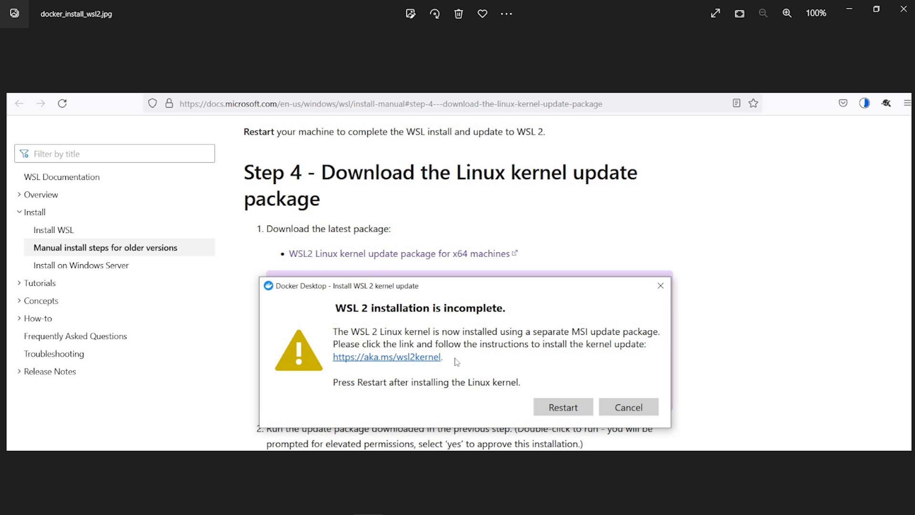
mouse_move(560, 419)
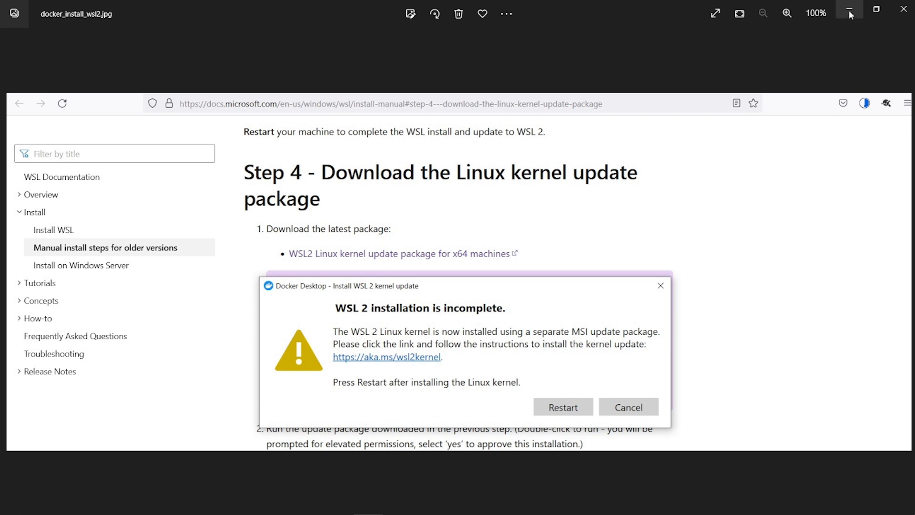
mouse_move(646, 23)
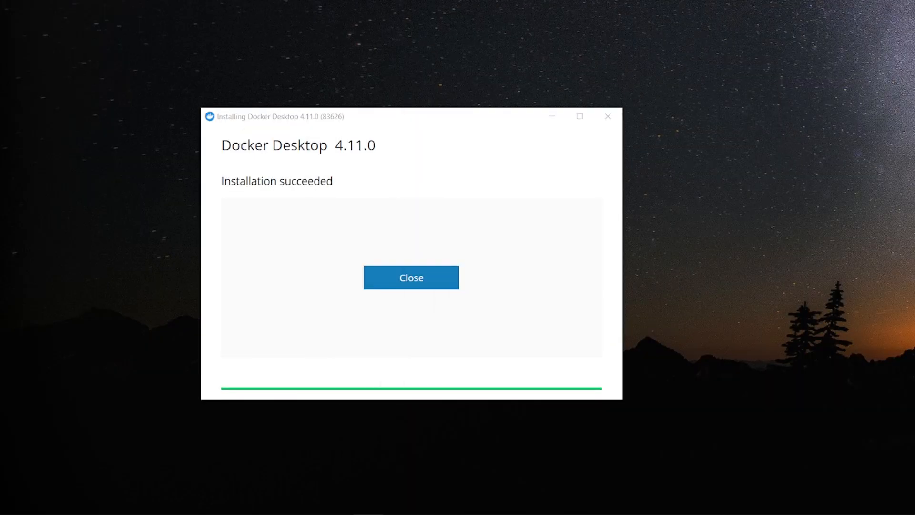
mouse_move(419, 315)
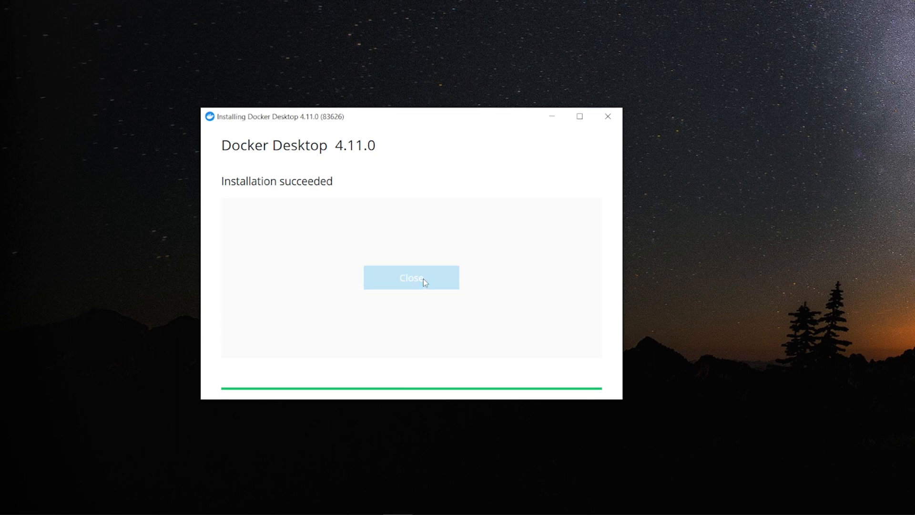
Close the Docker Desktop Installer's Installation succeeded window.
click(410, 277)
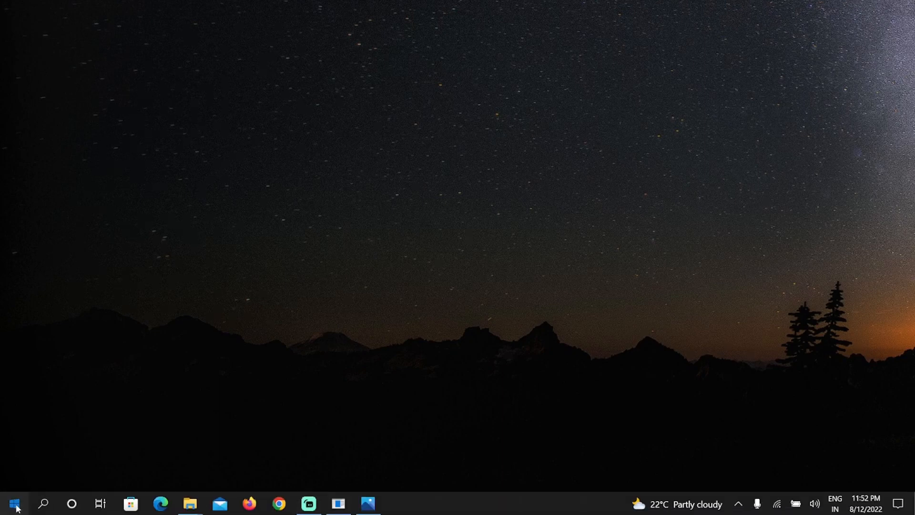
Start Docker Desktop from the Start Menu's Recently added list.
click(11, 504)
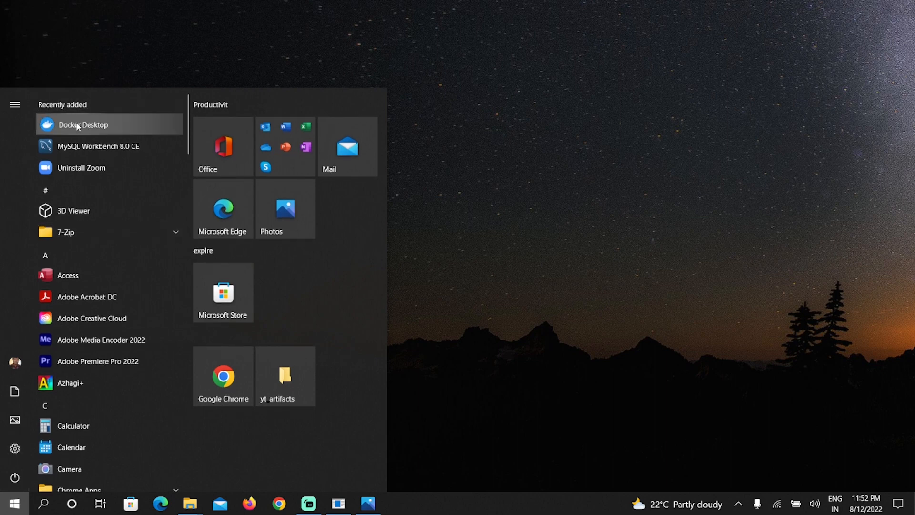
click(83, 125)
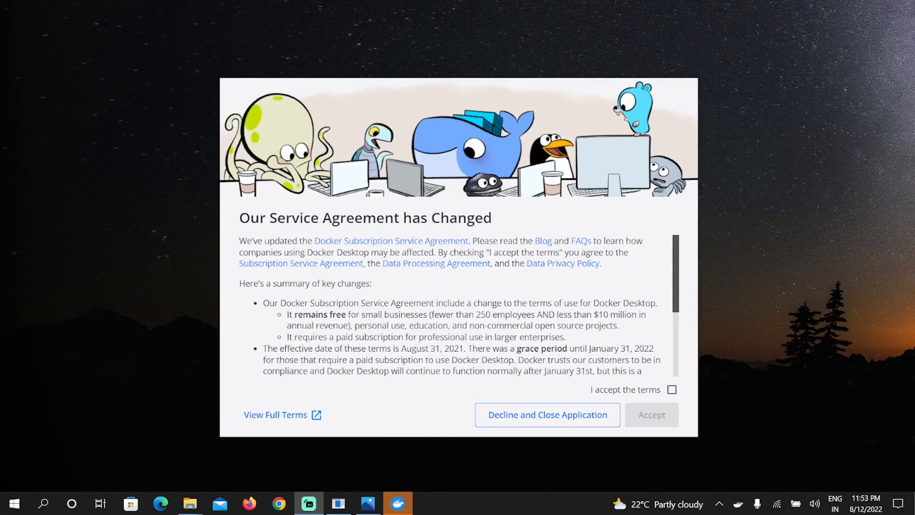
mouse_move(645, 478)
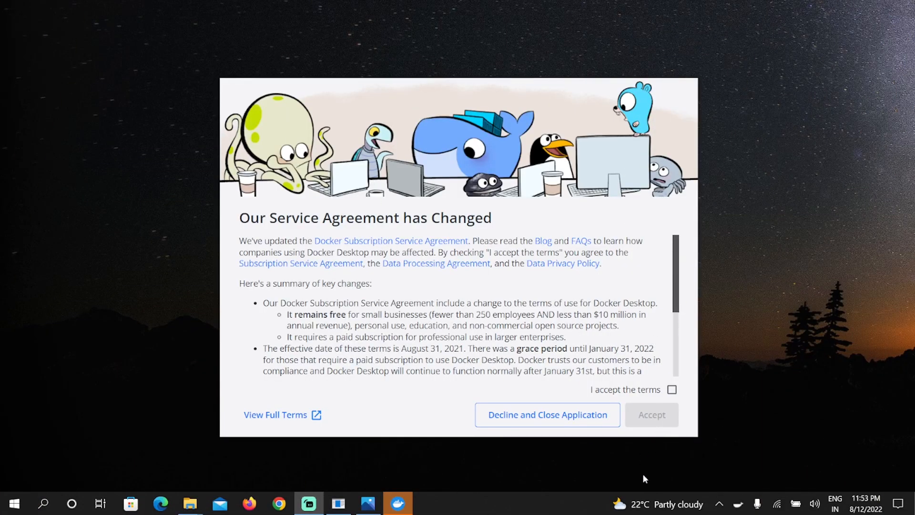
Tick 'I accept the terms' on the changed Service Agreement and accept it.
scroll(down, 3)
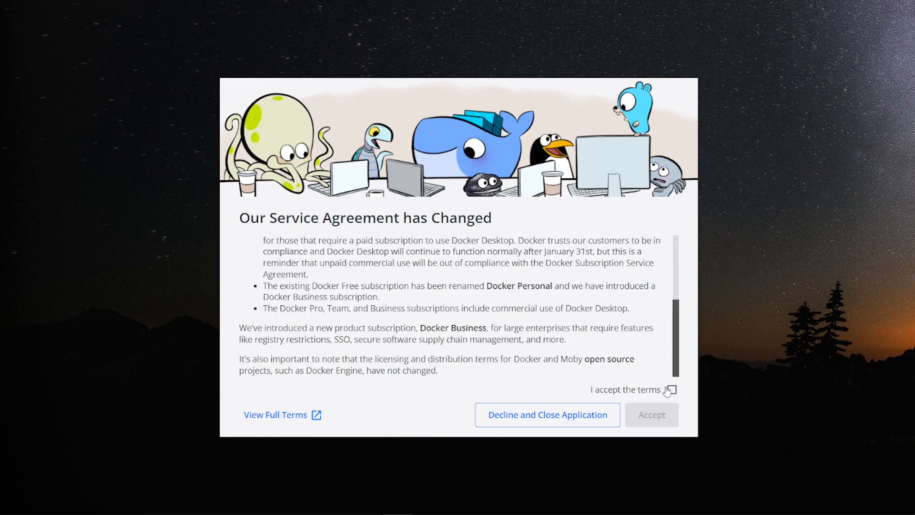
click(670, 389)
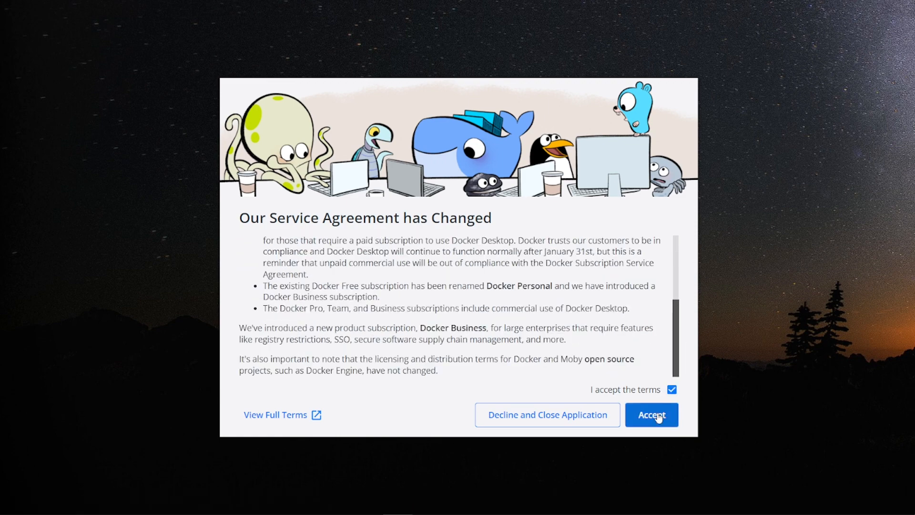
click(652, 414)
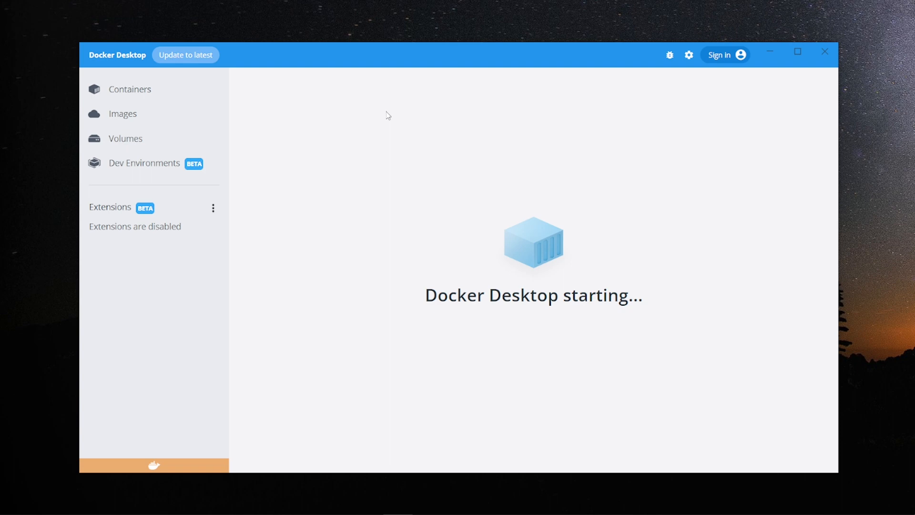
mouse_move(356, 154)
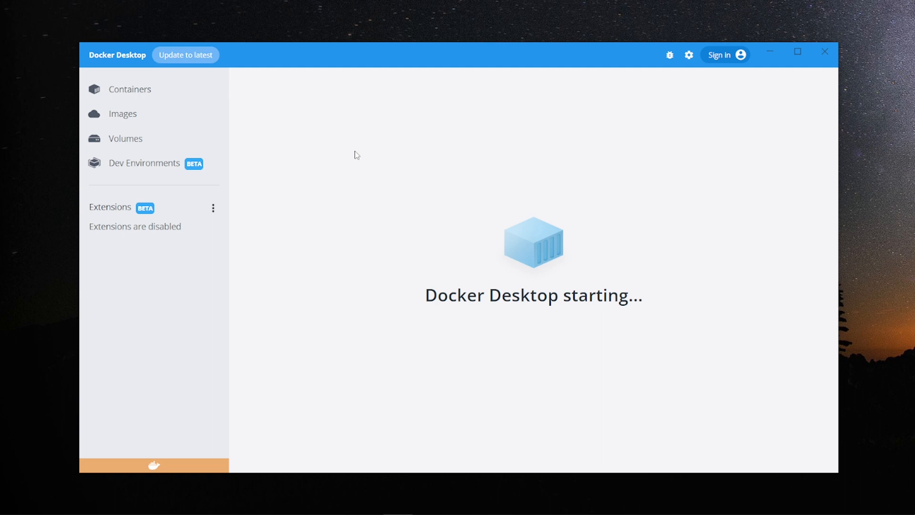
mouse_move(386, 185)
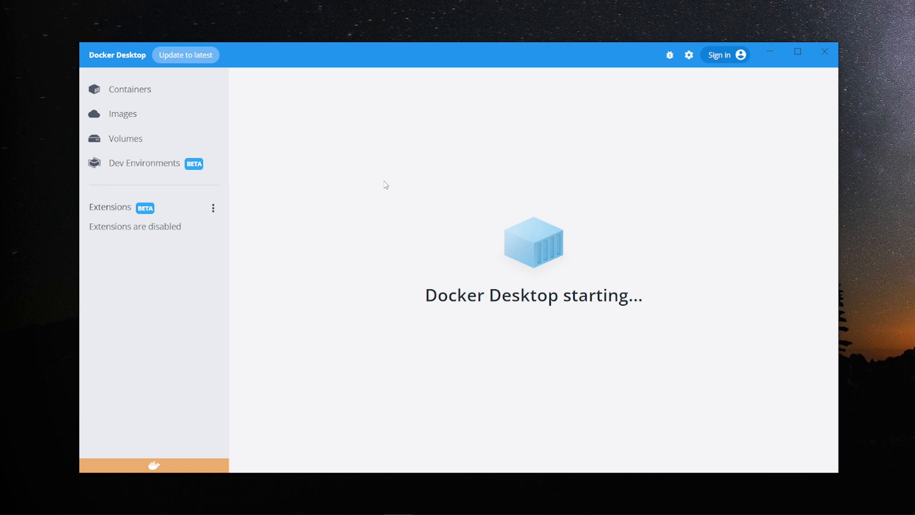
mouse_move(443, 179)
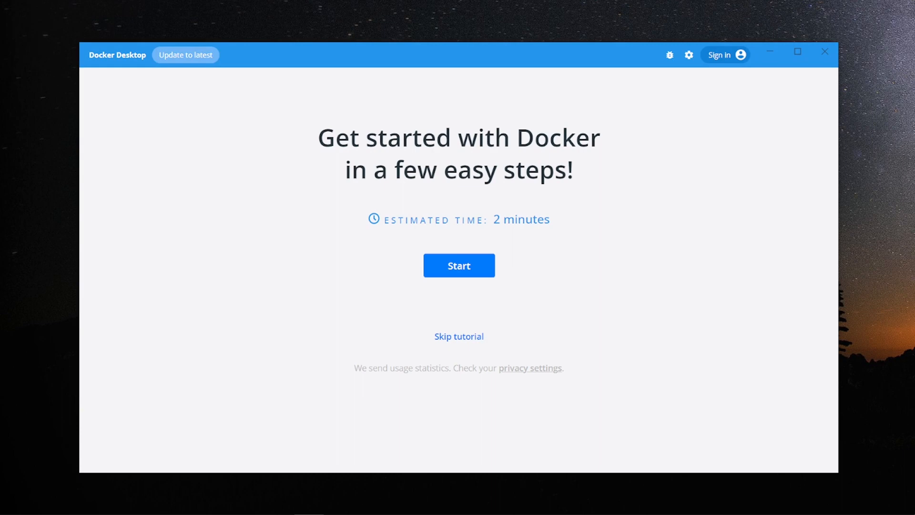
mouse_move(557, 272)
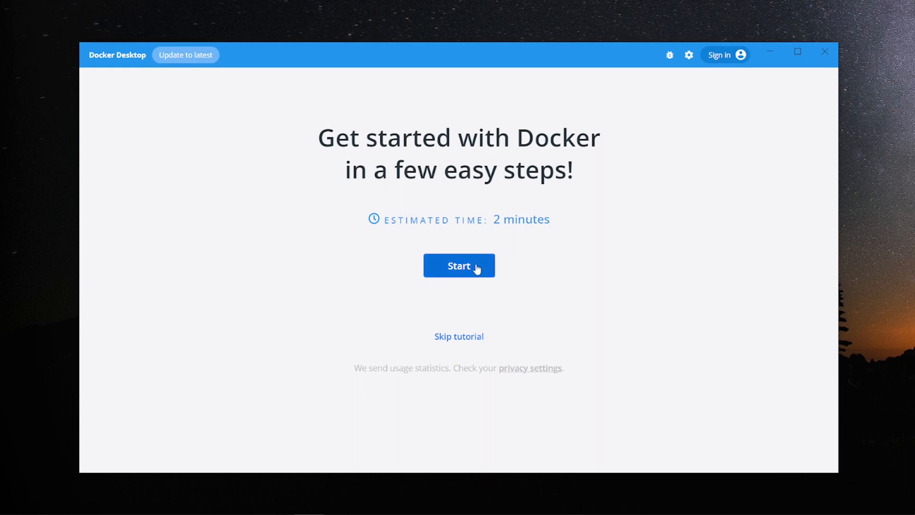
mouse_move(514, 270)
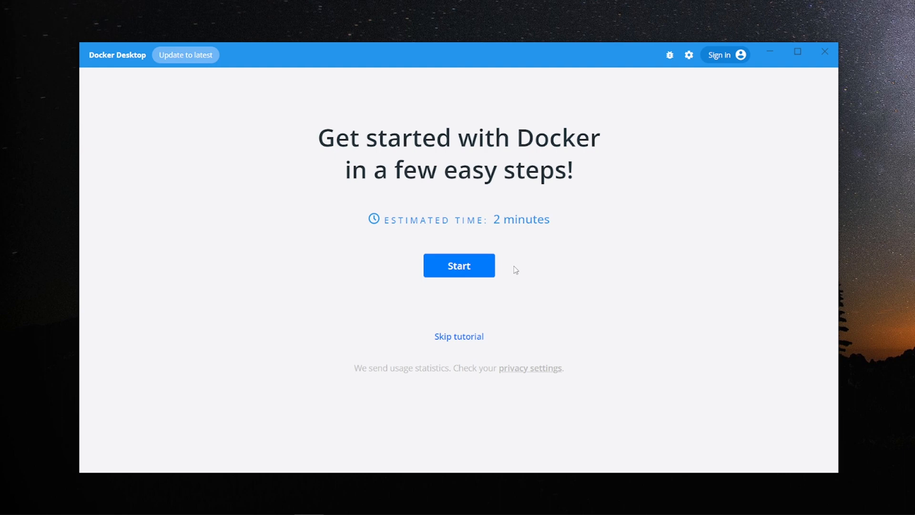
mouse_move(478, 266)
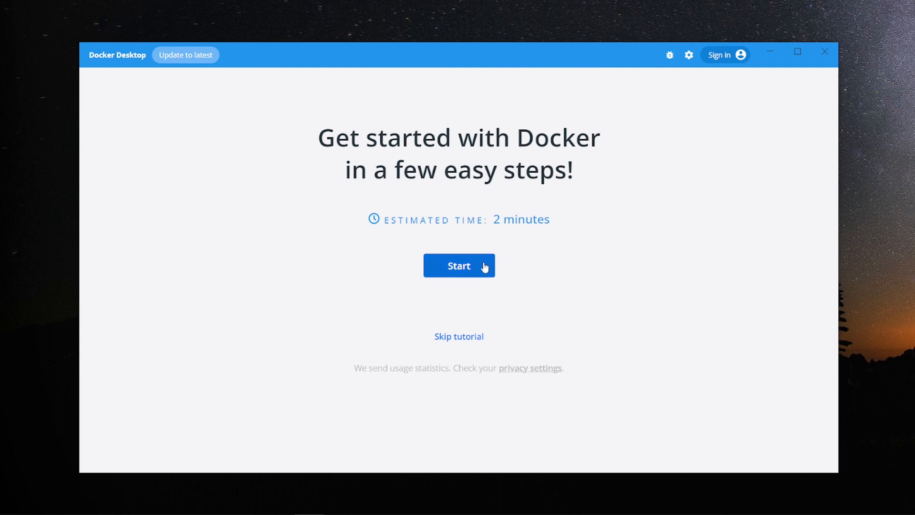
mouse_move(414, 80)
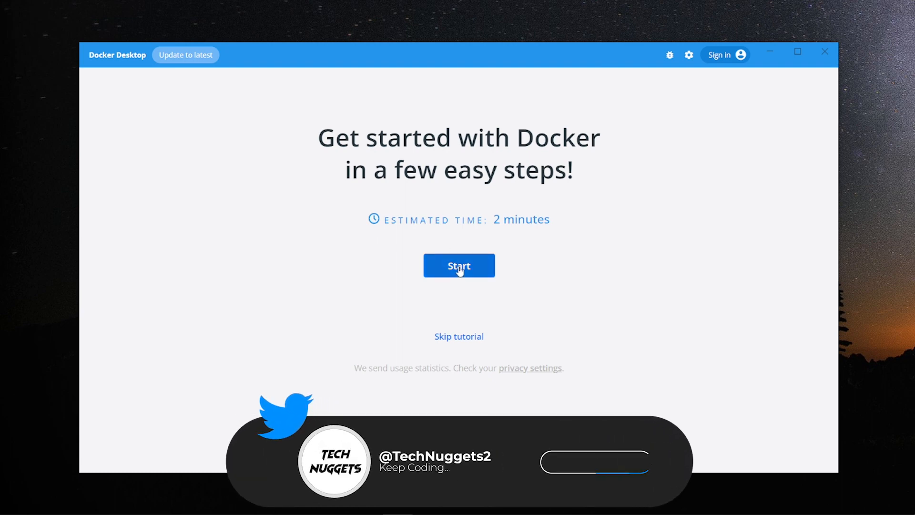
Start the getting-started tutorial, opening its Clone a repository step beside PowerShell.
click(458, 265)
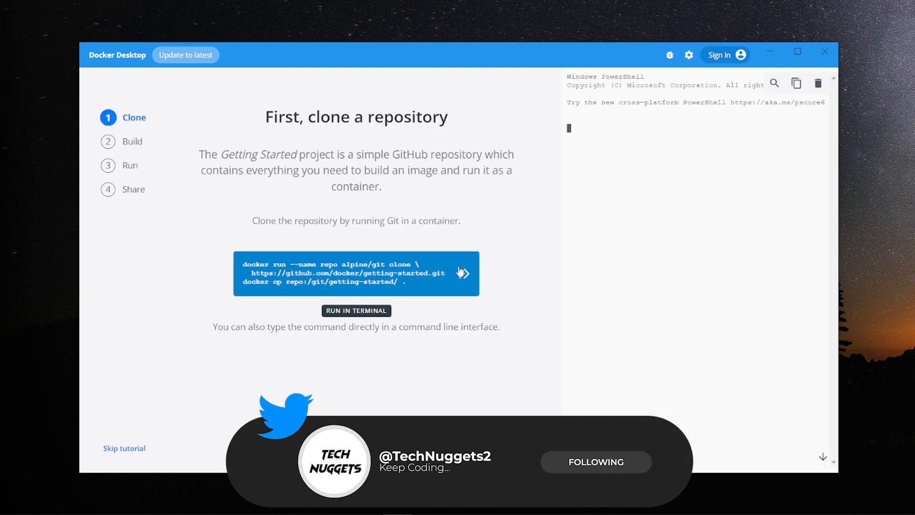
Run docker --version in the PowerShell pane, which reports Docker 20.10.17, build 100c701.
click(356, 310)
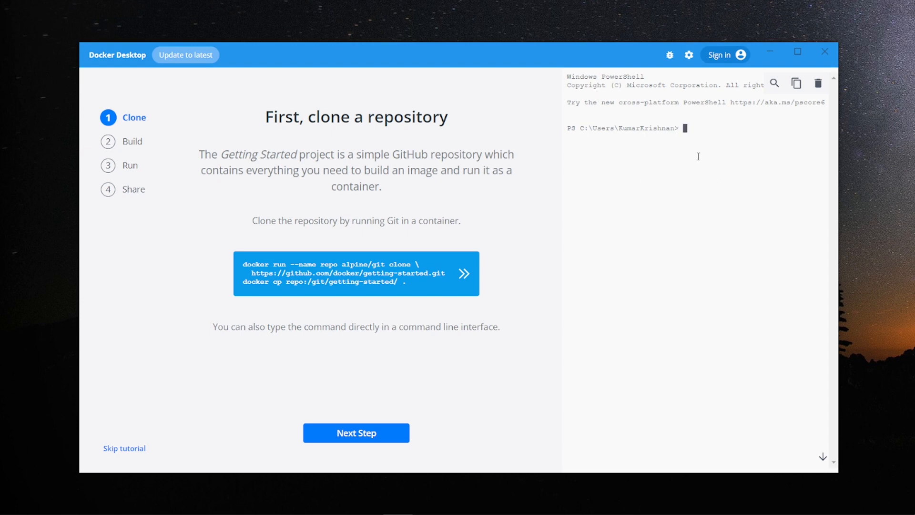
text(d)
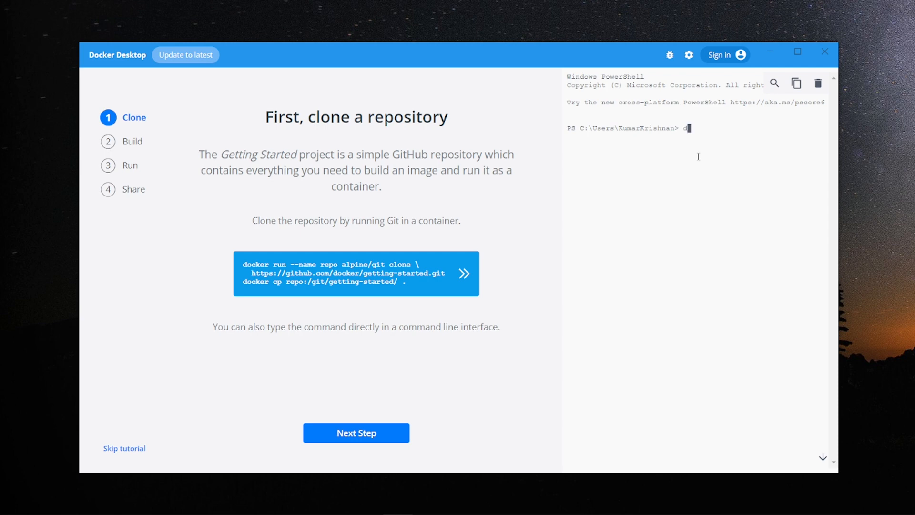
text(ocker)
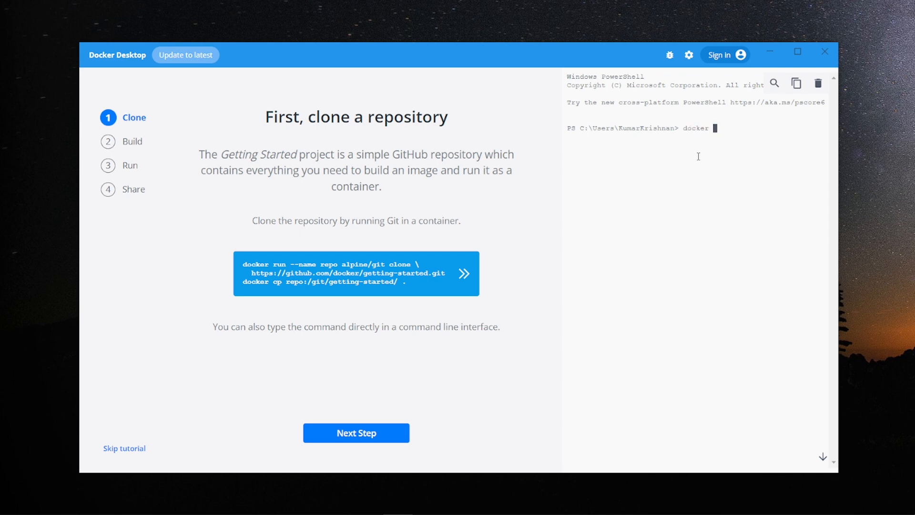
text(--versio)
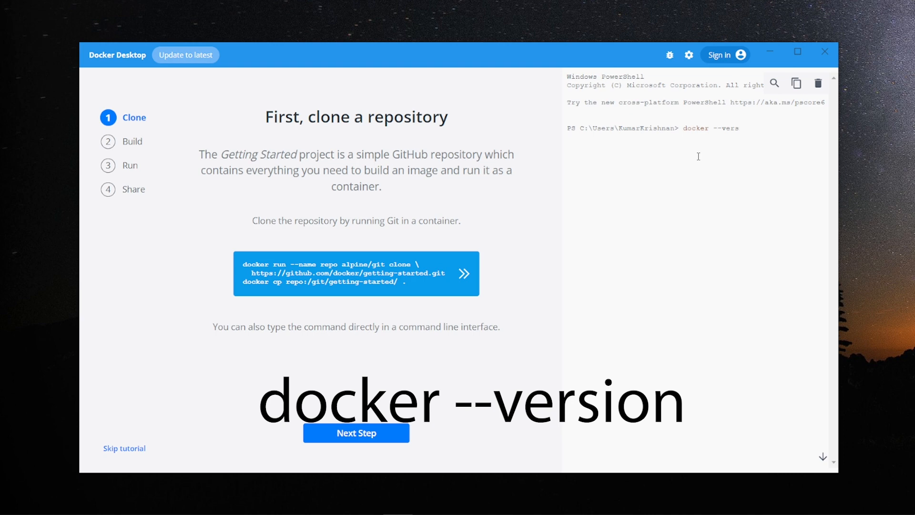
text(ion)
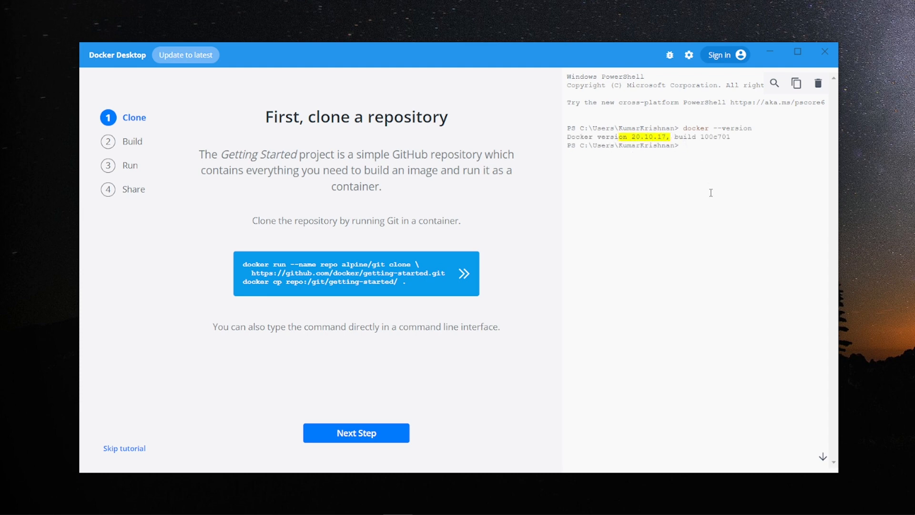
click(689, 145)
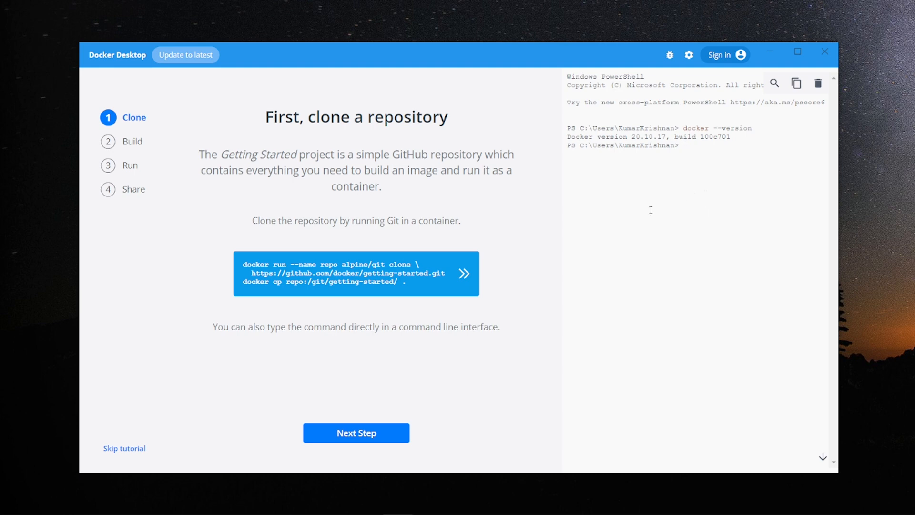
click(684, 146)
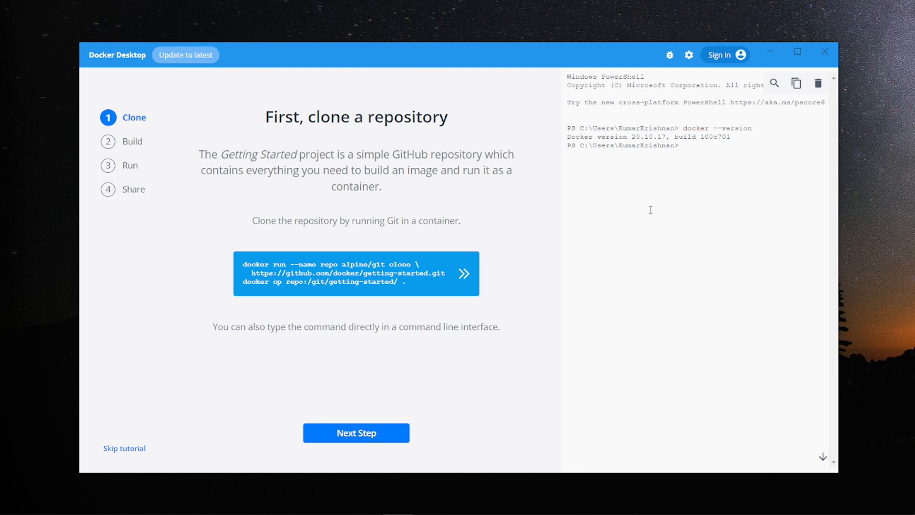
click(686, 145)
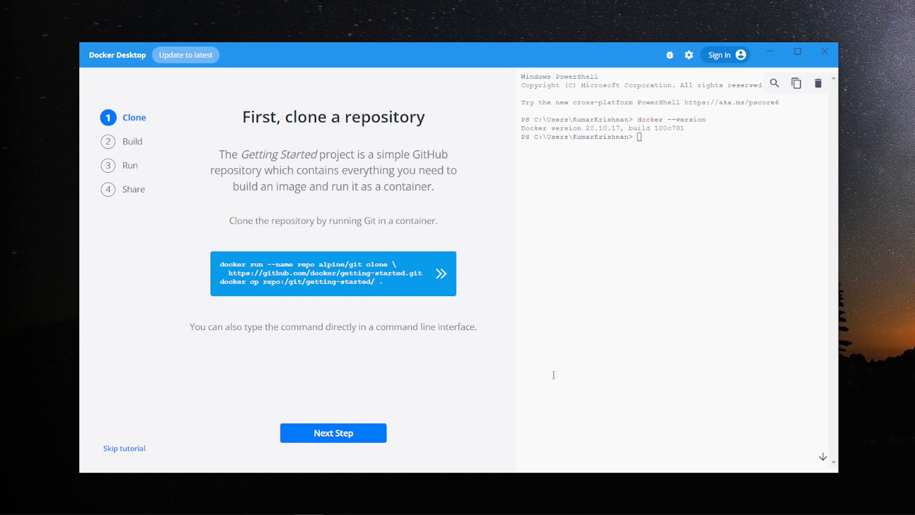
mouse_move(442, 275)
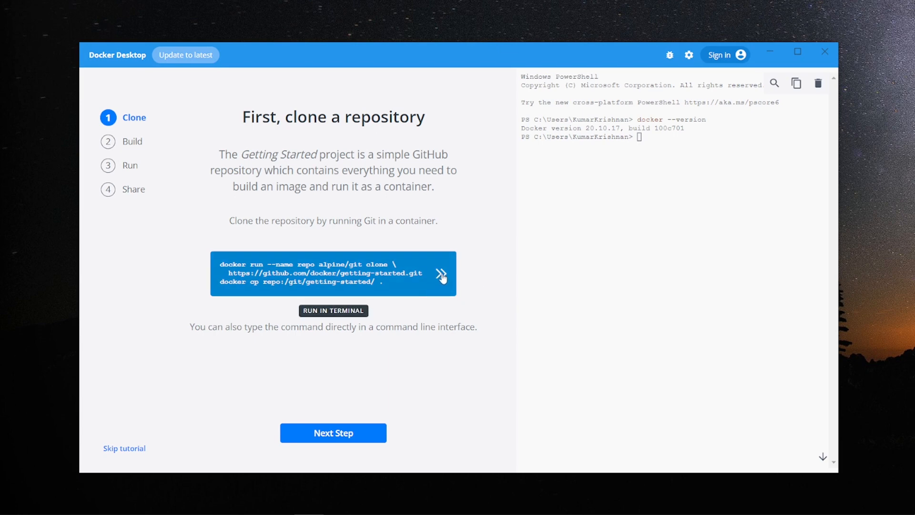
Run the tutorial's clone commands, pulling alpine/git to clone the getting-started repository.
click(441, 273)
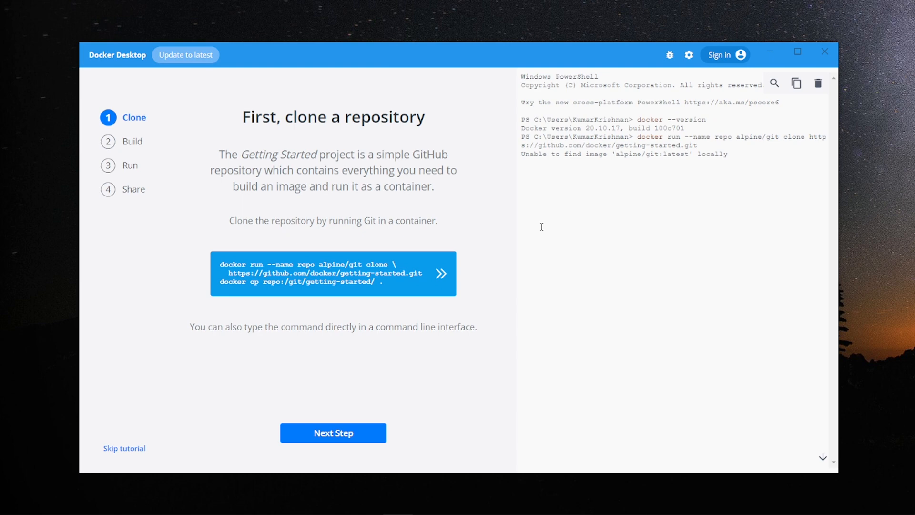
mouse_move(694, 160)
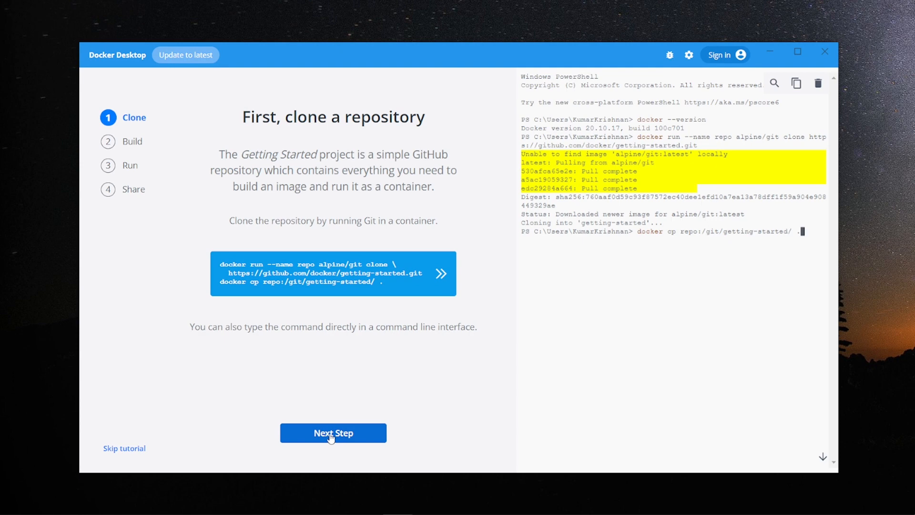
On the Build step, enter getting-started, issue docker build for docker101tutorial, then continue to Run.
click(332, 432)
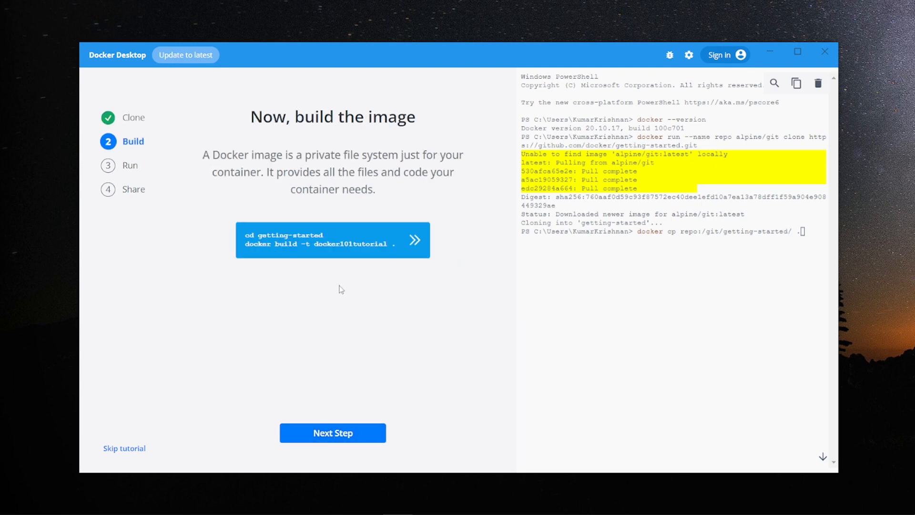
mouse_move(414, 240)
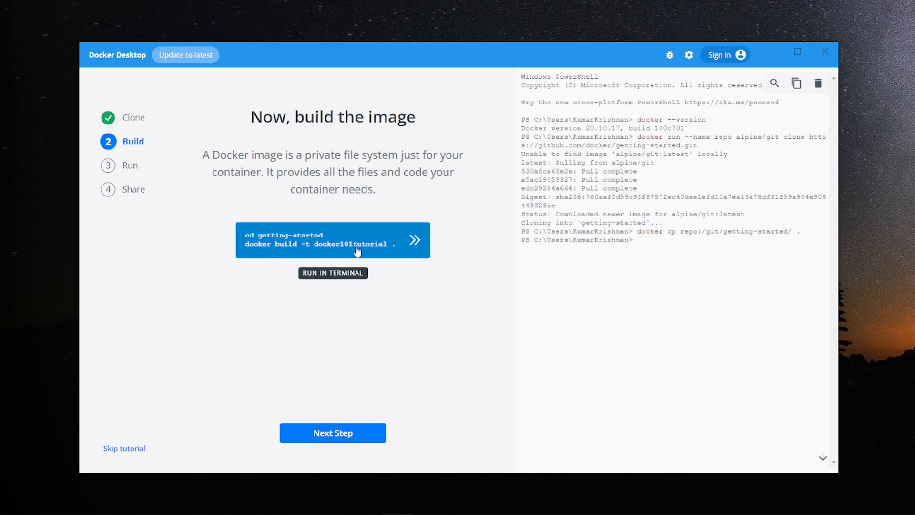
click(414, 239)
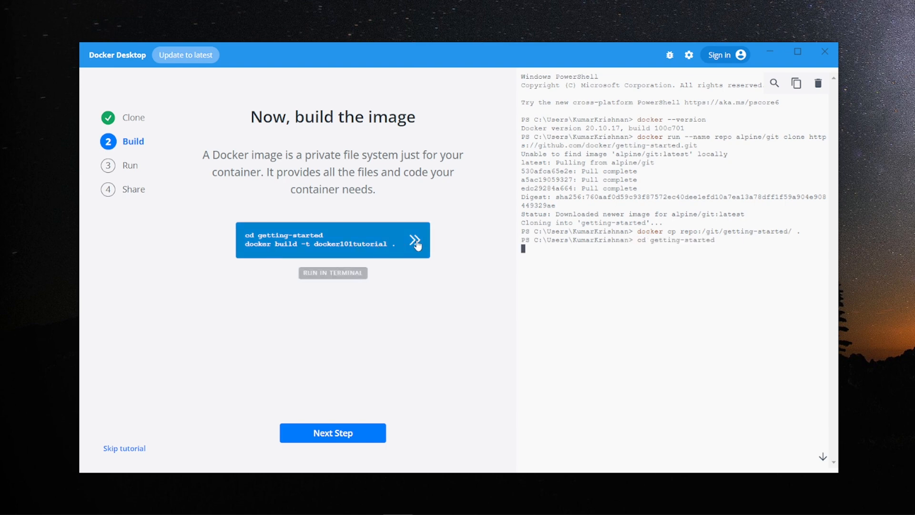
click(414, 239)
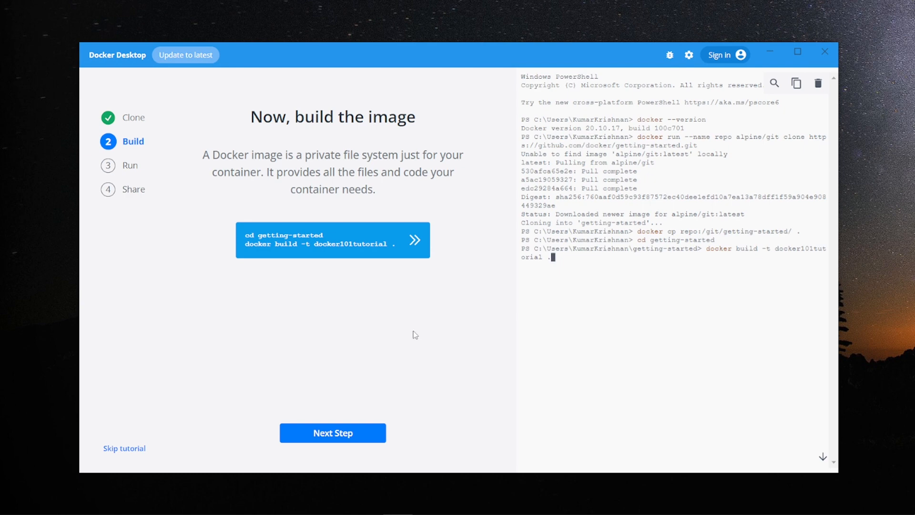
mouse_move(363, 283)
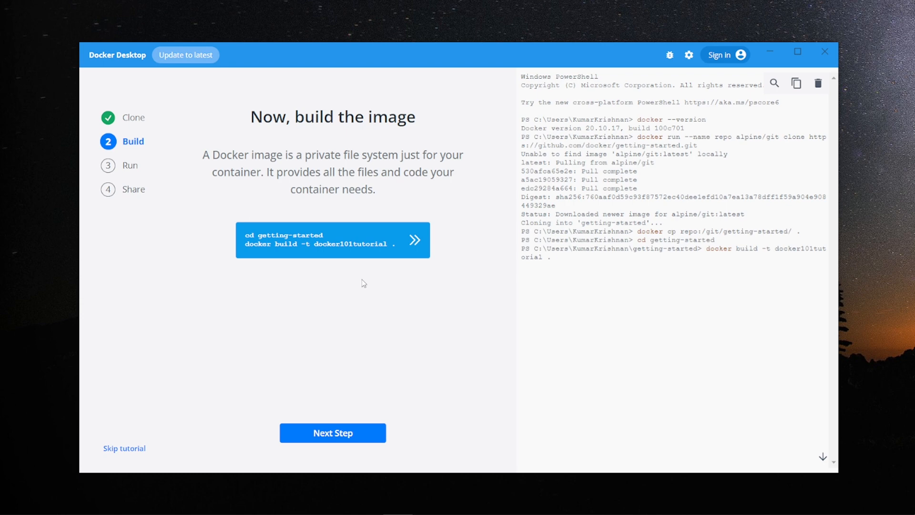
mouse_move(757, 269)
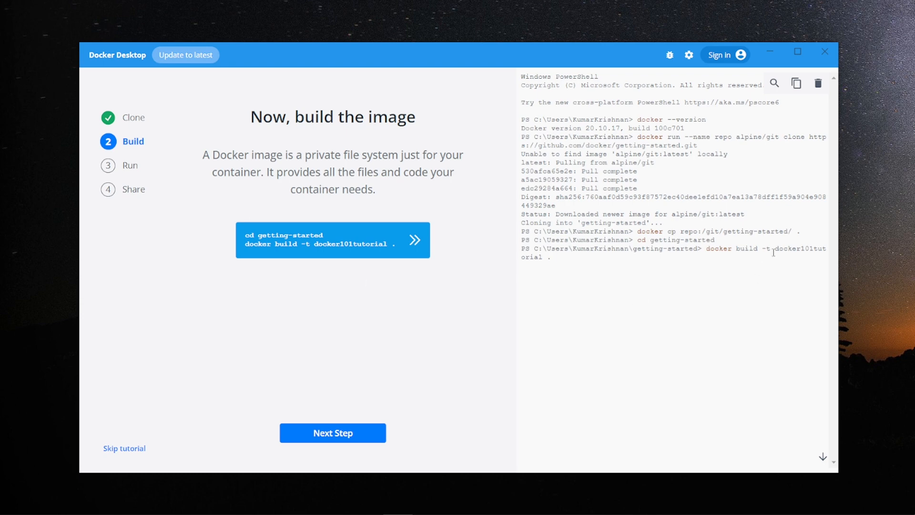
mouse_move(663, 286)
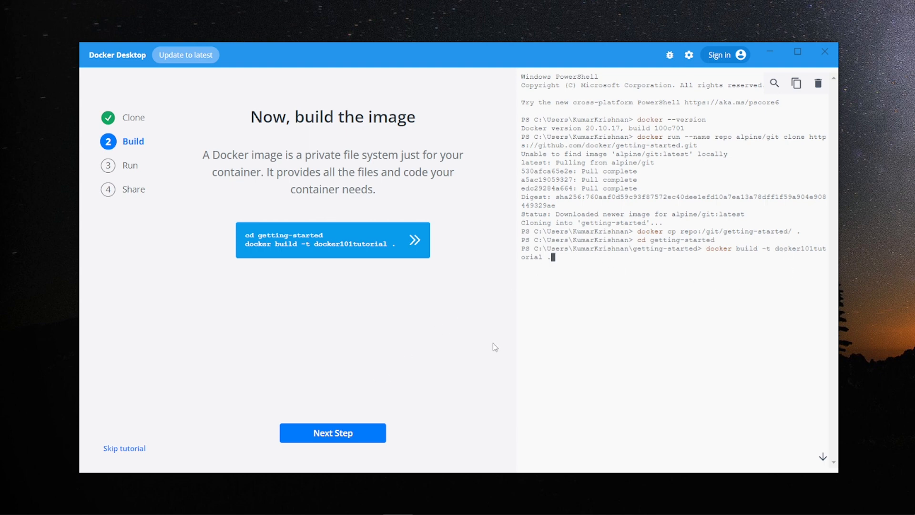
click(332, 433)
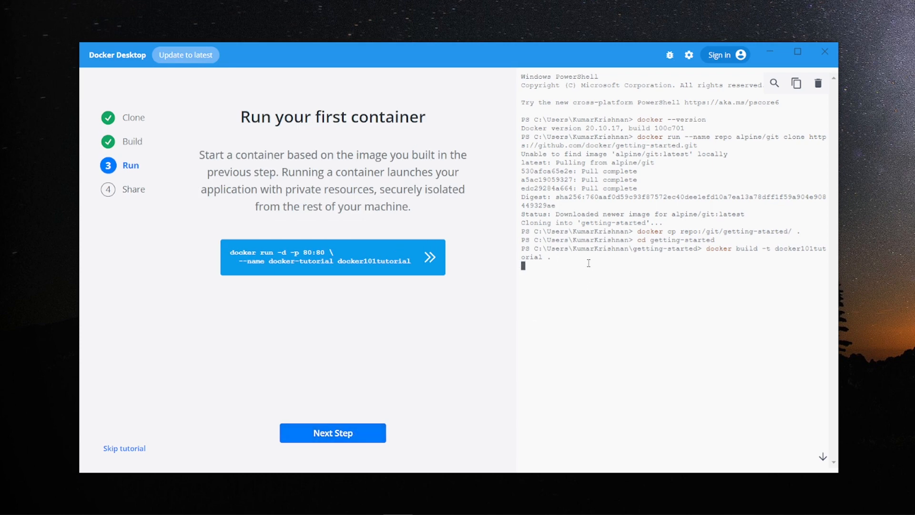
mouse_move(468, 333)
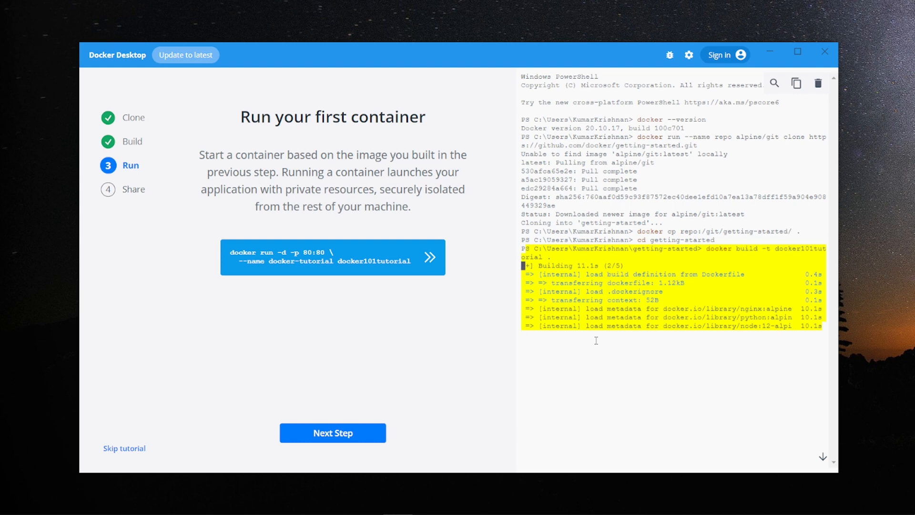
mouse_move(591, 358)
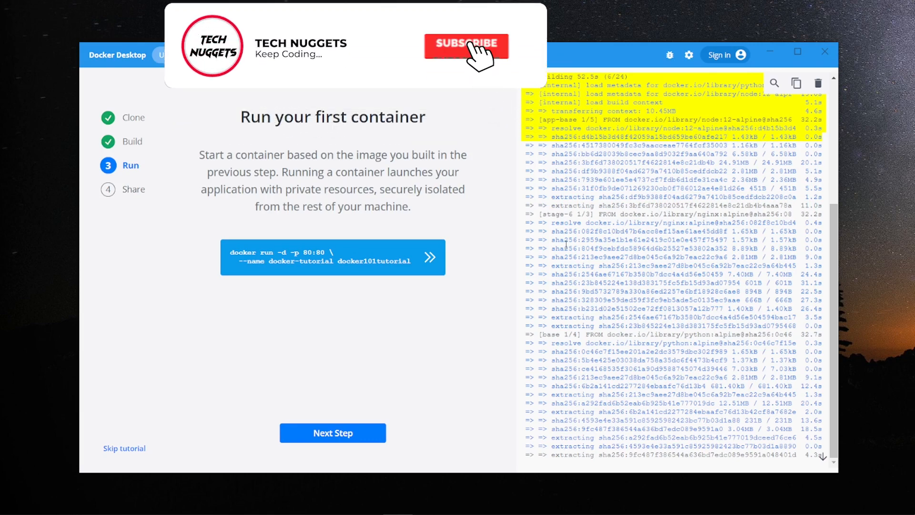
Wait for docker build -t docker101tutorial to finish exporting layers.
click(465, 44)
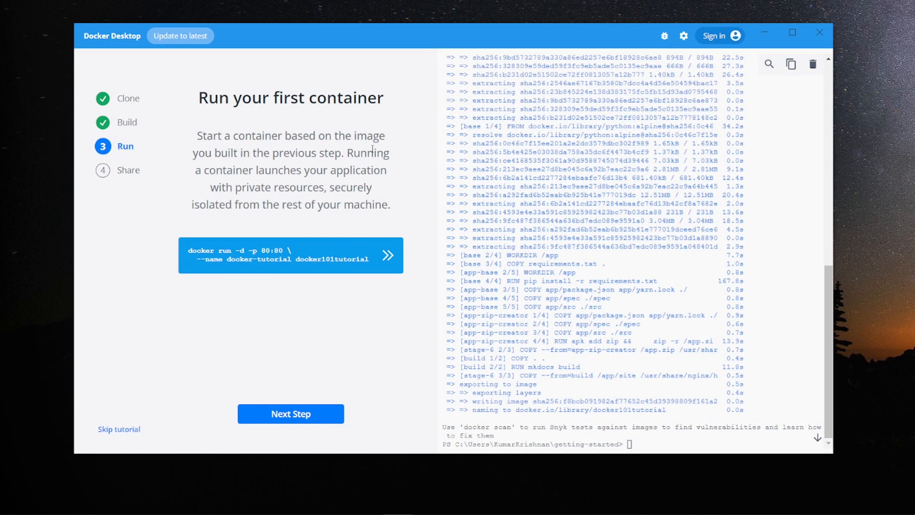
mouse_move(616, 363)
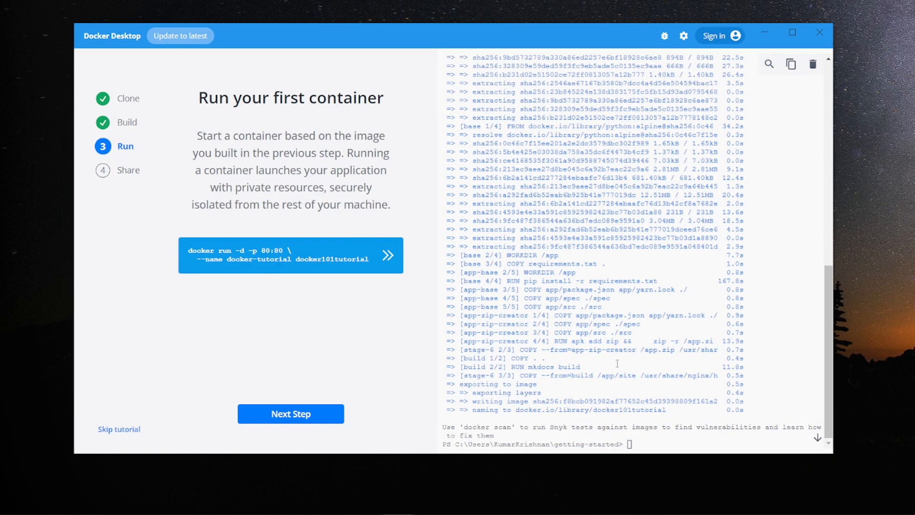
mouse_move(387, 254)
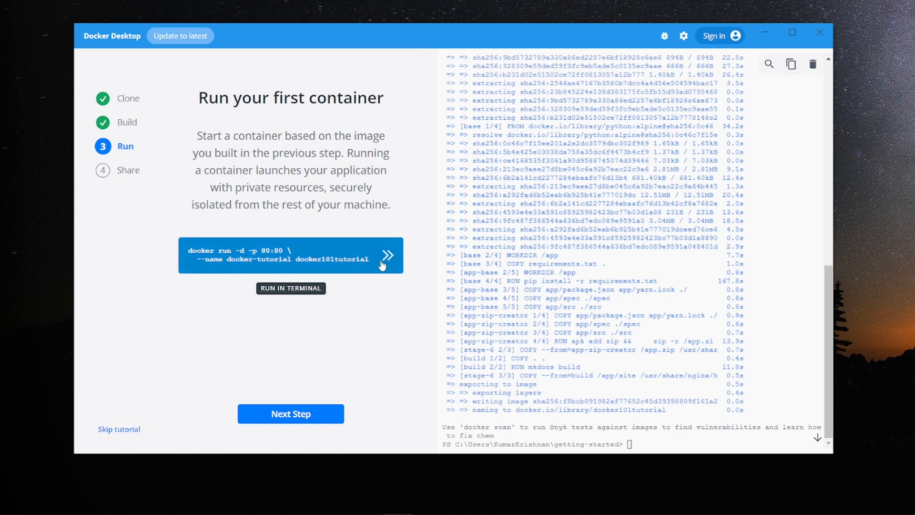
mouse_move(209, 257)
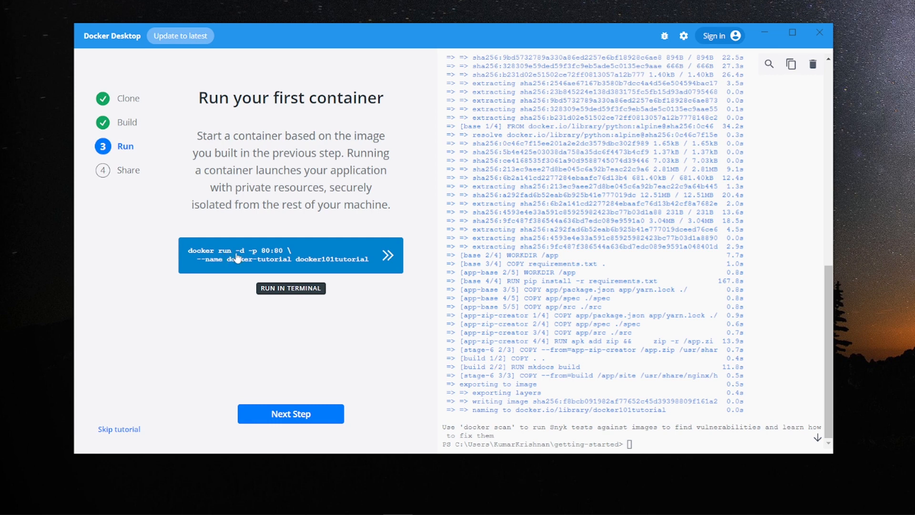
mouse_move(263, 257)
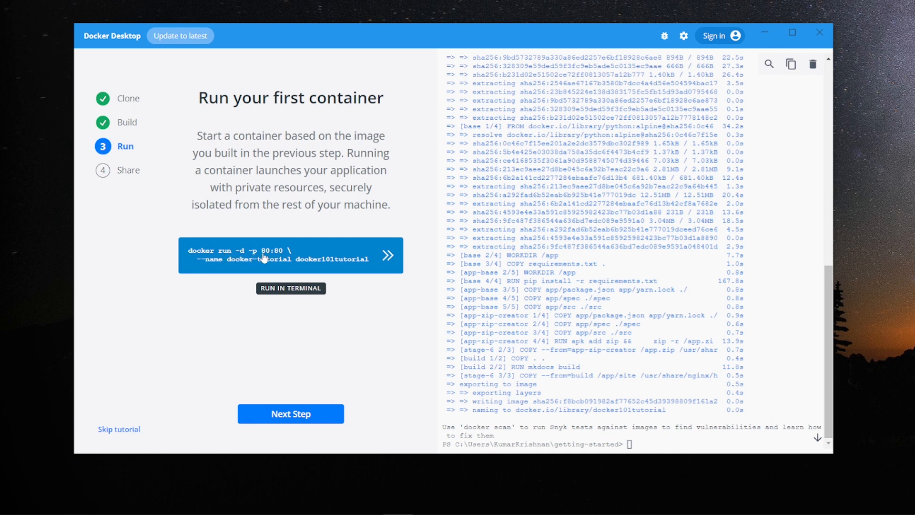
mouse_move(222, 269)
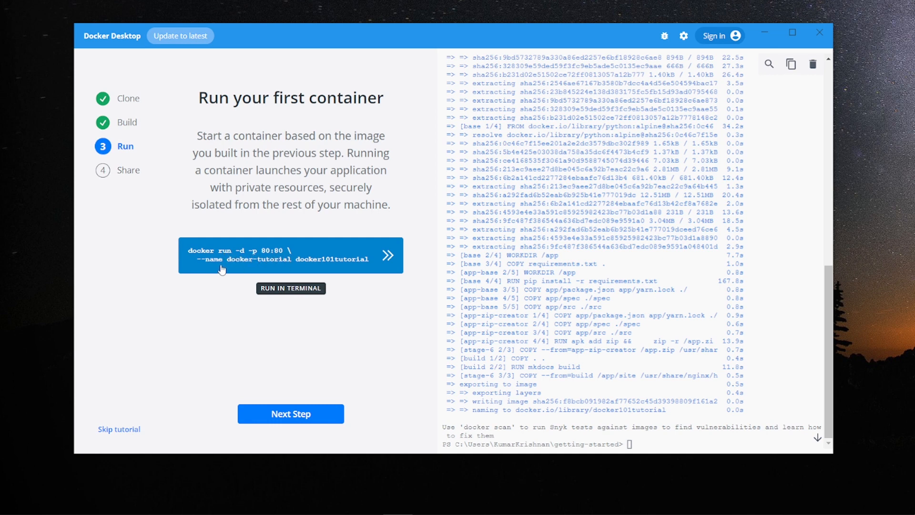
mouse_move(390, 257)
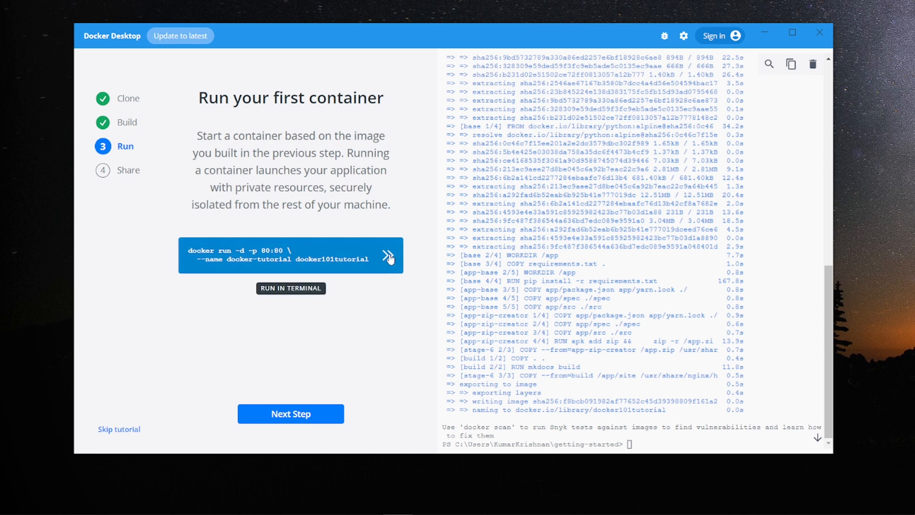
Send docker run -d -p 80:80 --name docker-tutorial docker101tutorial to the terminal.
click(387, 255)
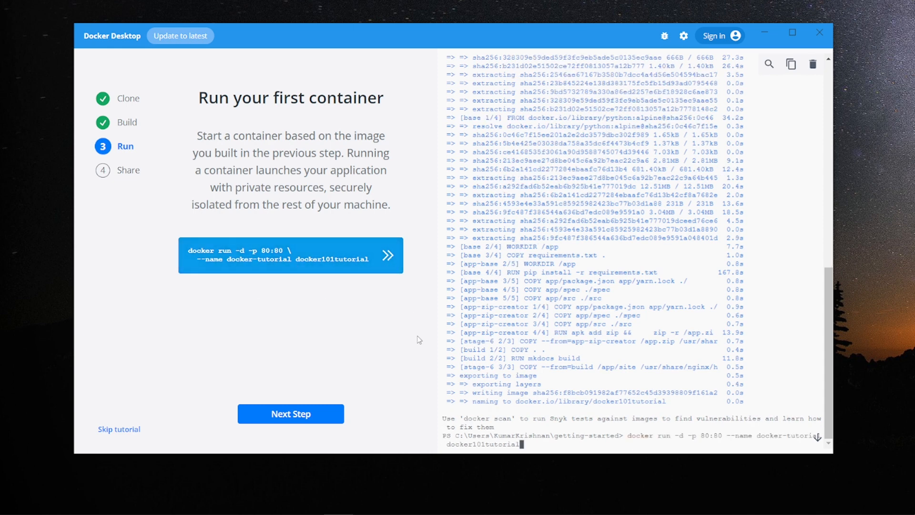
mouse_move(580, 467)
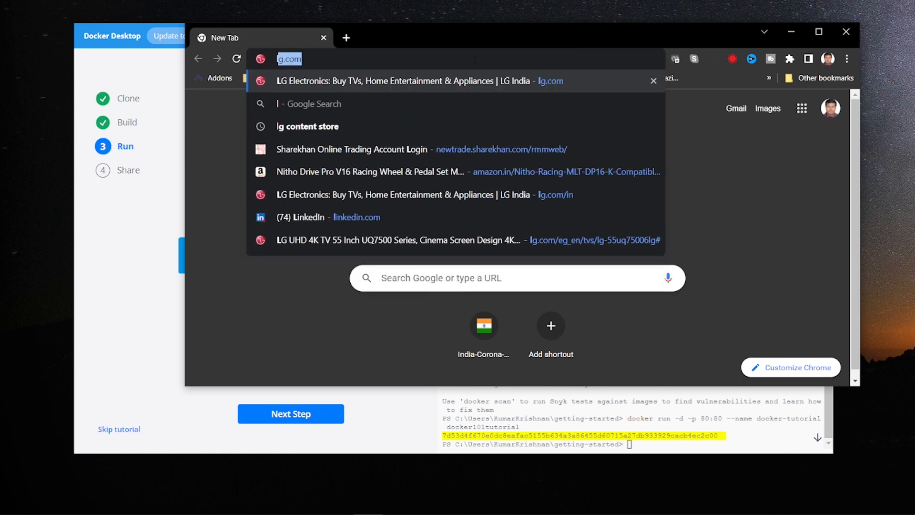
In Chrome, try localhost:8080 in the current tab and a new tab, then close Chrome.
text(localhost:8080)
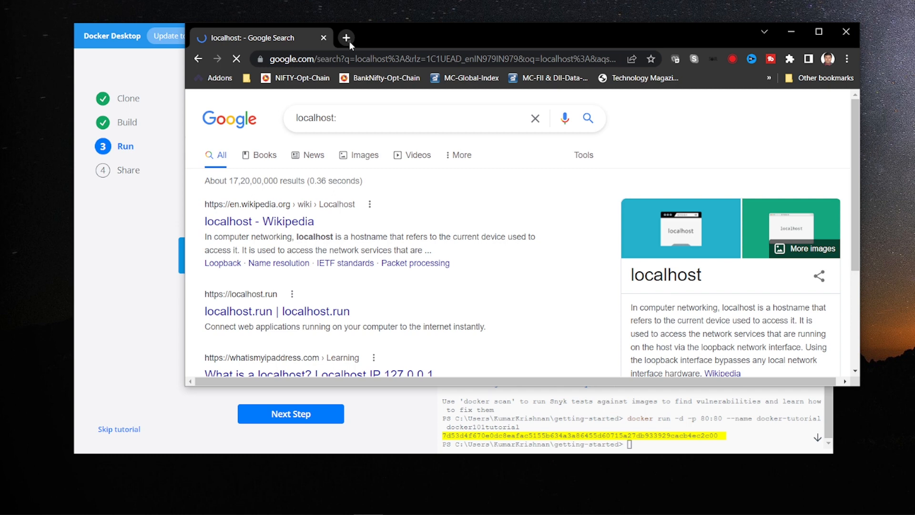
click(345, 37)
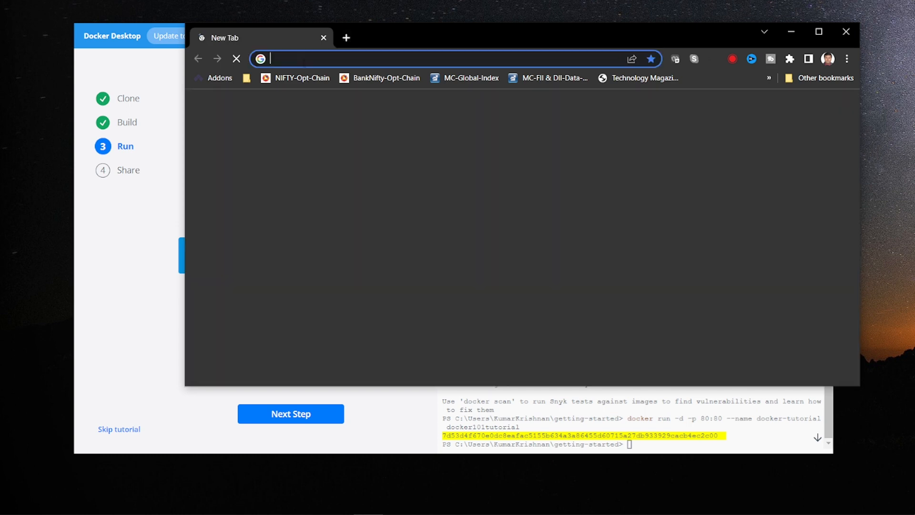
text(localhost:8080)
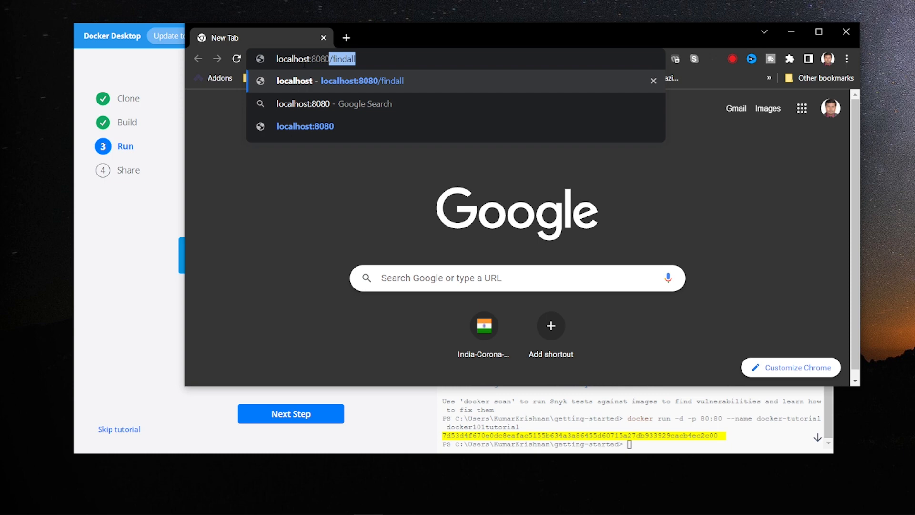
text(httlocalhost)
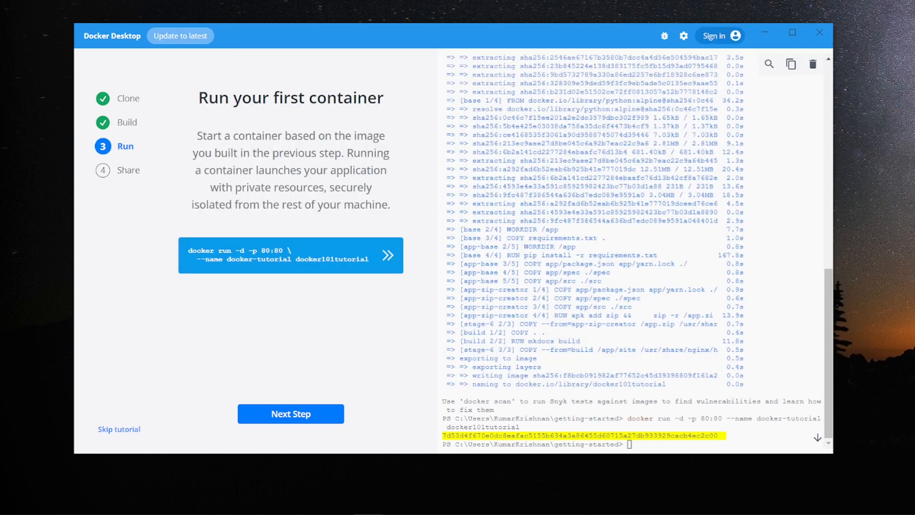
Move from Run your first container to the Share step about Docker Hub sign-in.
click(290, 413)
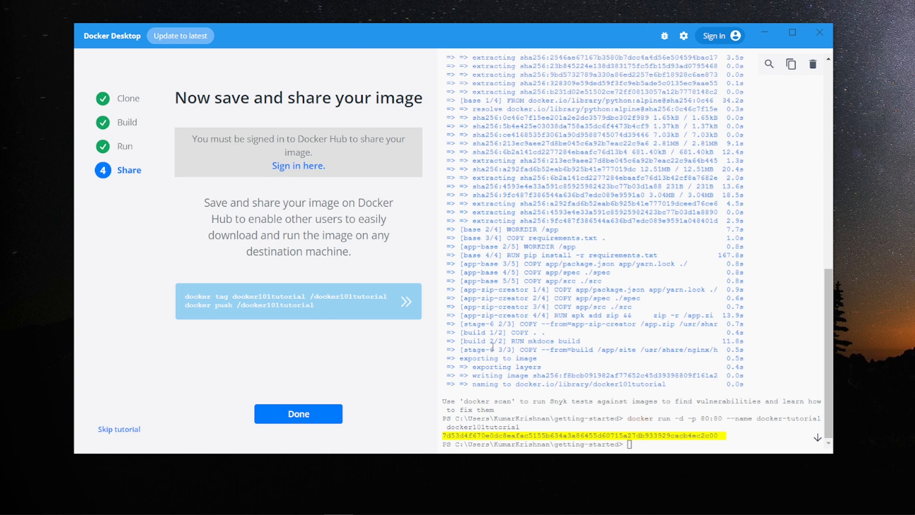
mouse_move(403, 289)
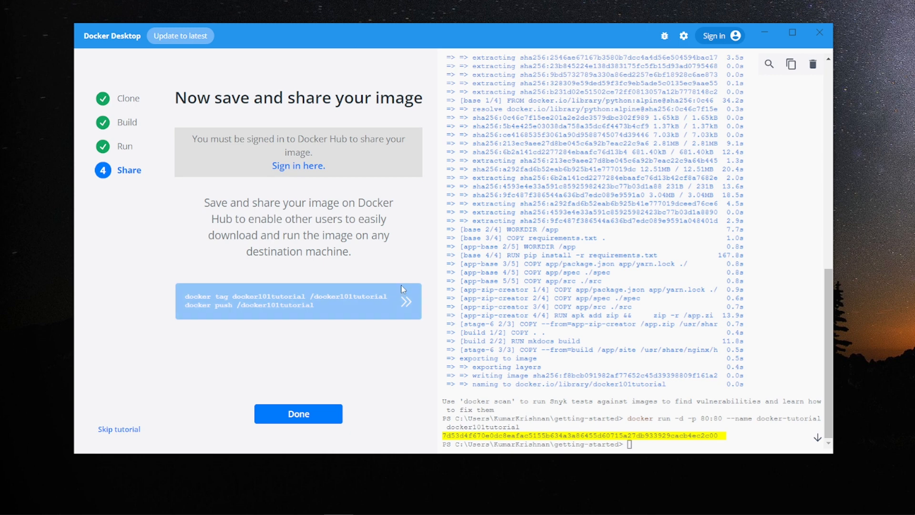
mouse_move(374, 294)
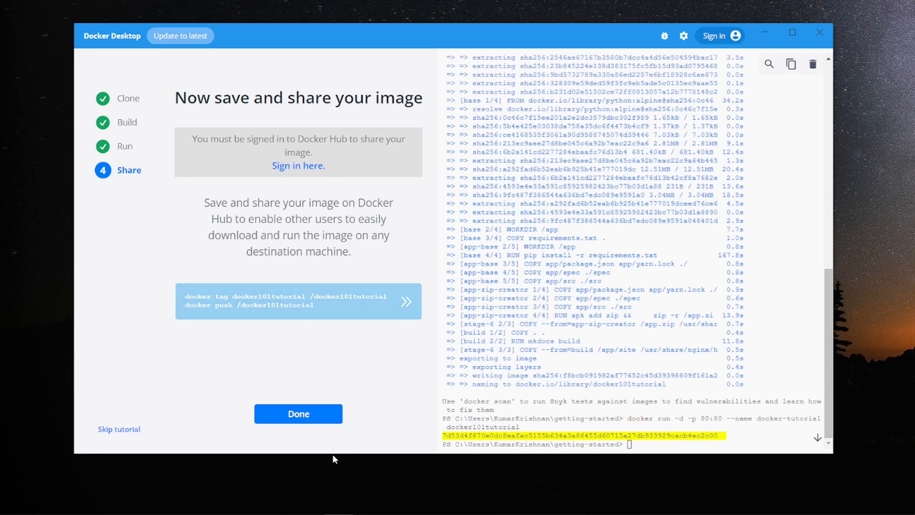
mouse_move(299, 417)
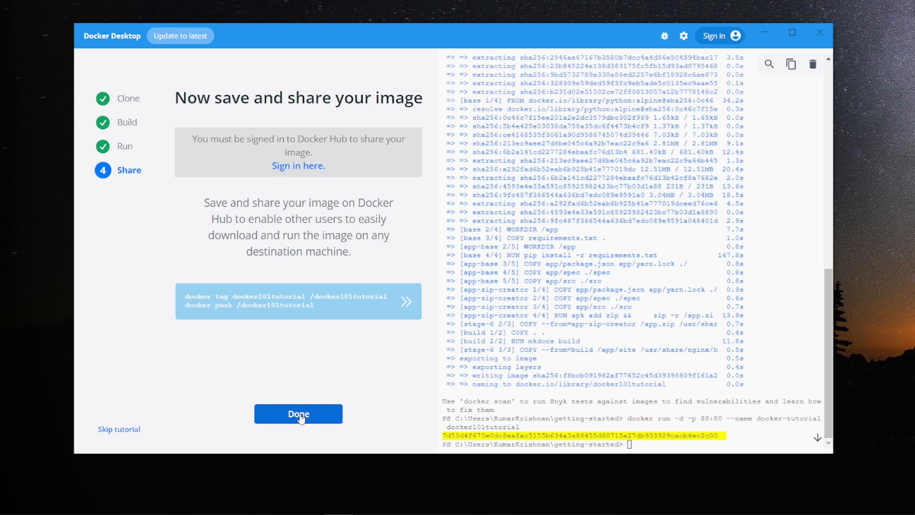
Click Done to reach 'You ran your first container image' with docker-tutorial on port 80.
click(298, 413)
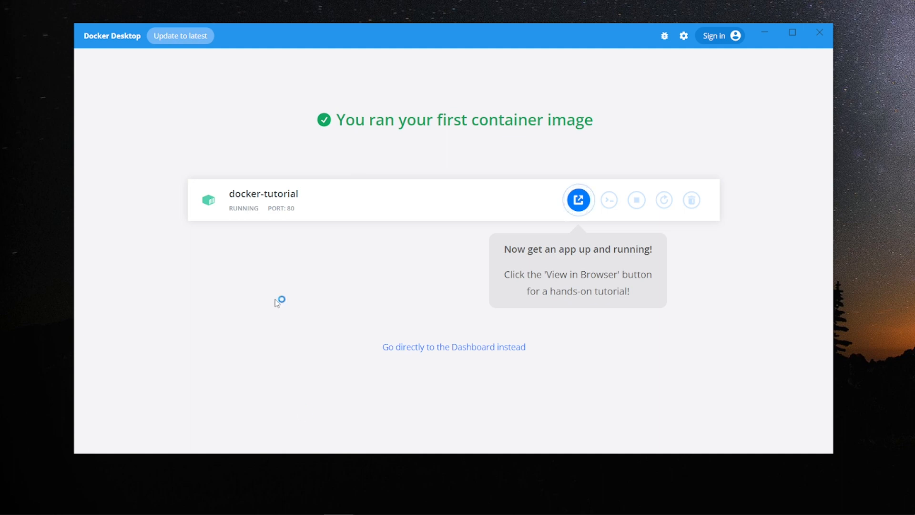
mouse_move(292, 205)
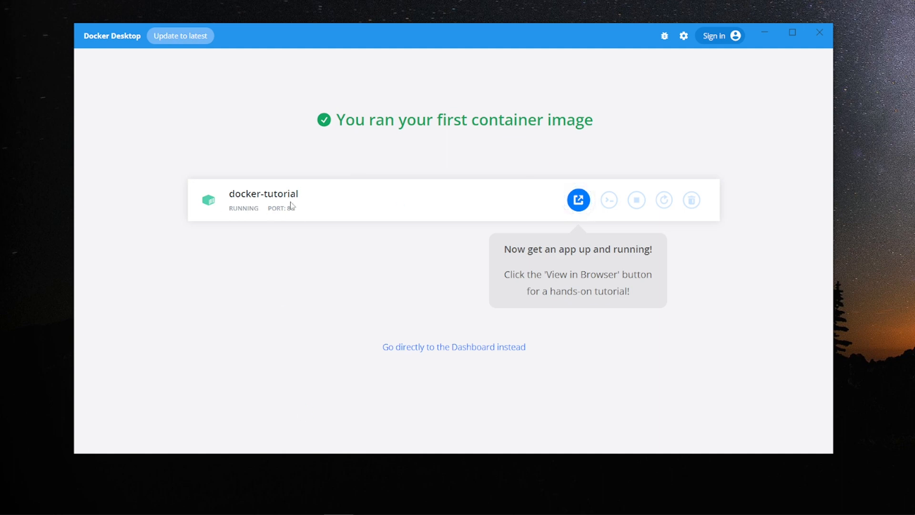
mouse_move(311, 213)
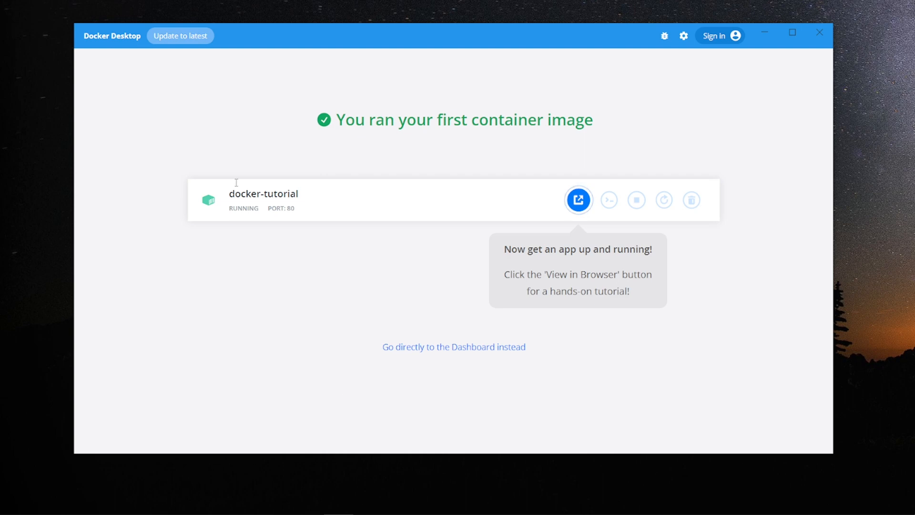
mouse_move(679, 343)
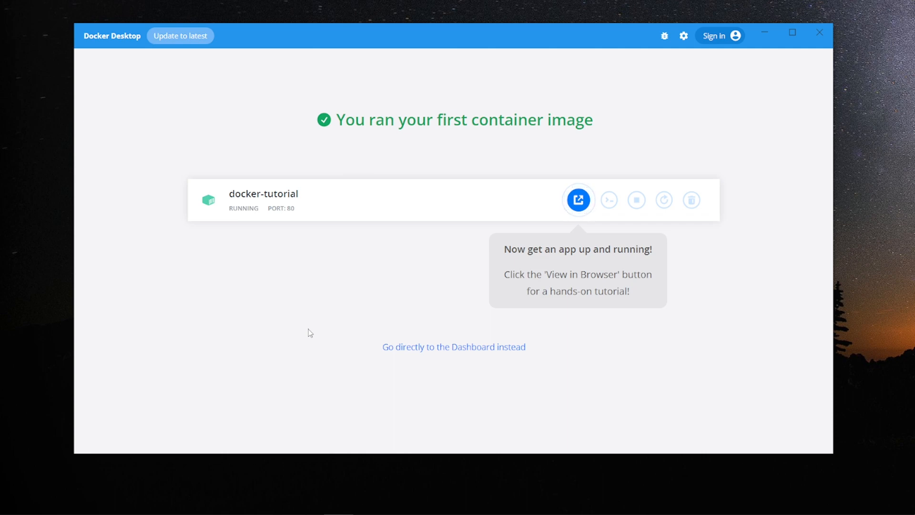
mouse_move(733, 303)
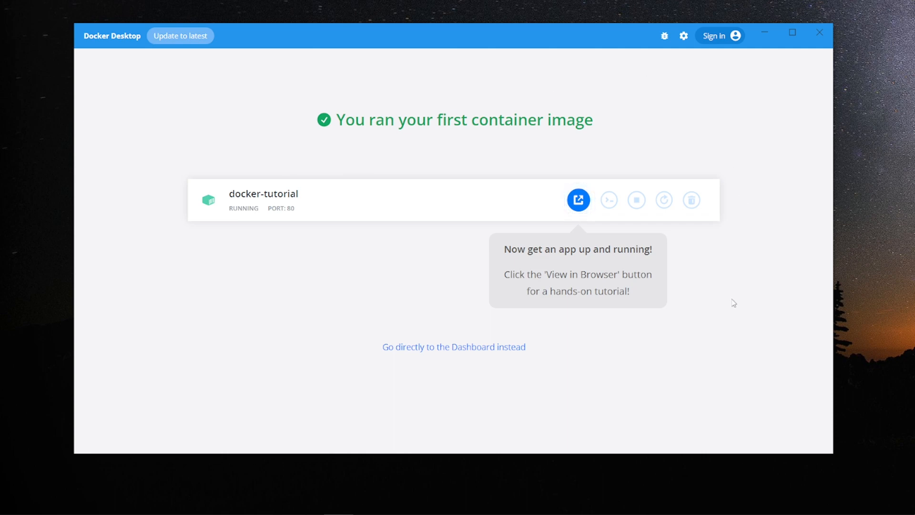
mouse_move(716, 315)
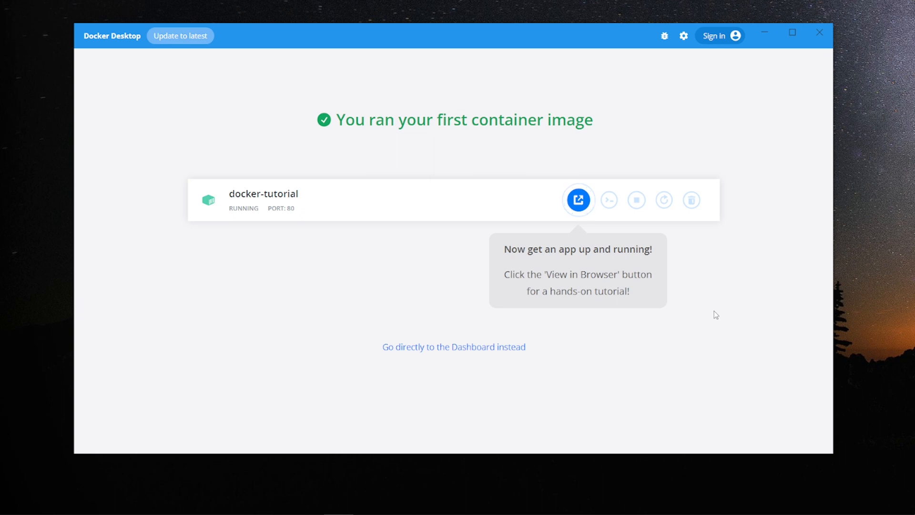
mouse_move(651, 114)
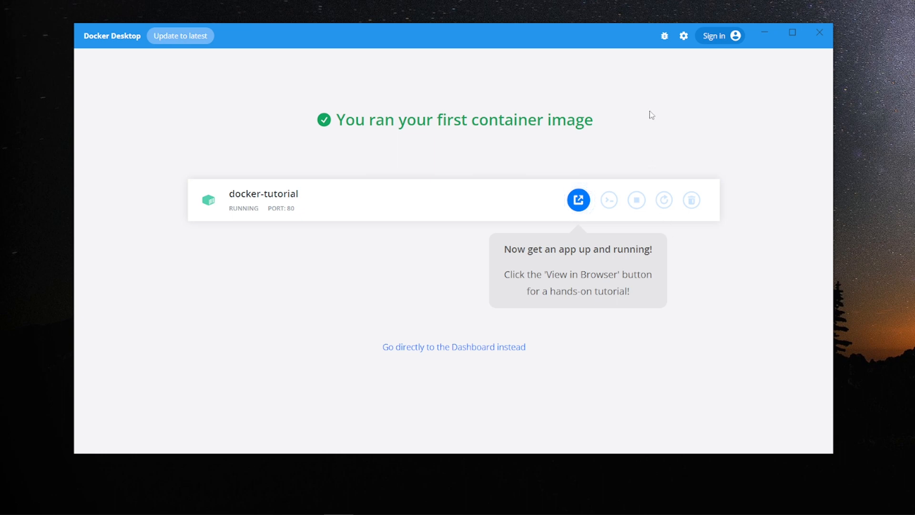